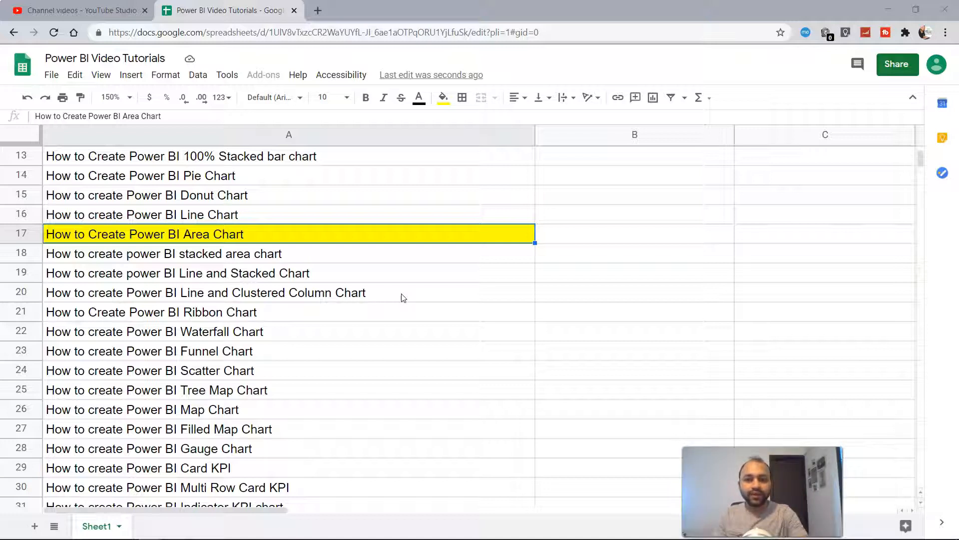
mouse_move(422, 295)
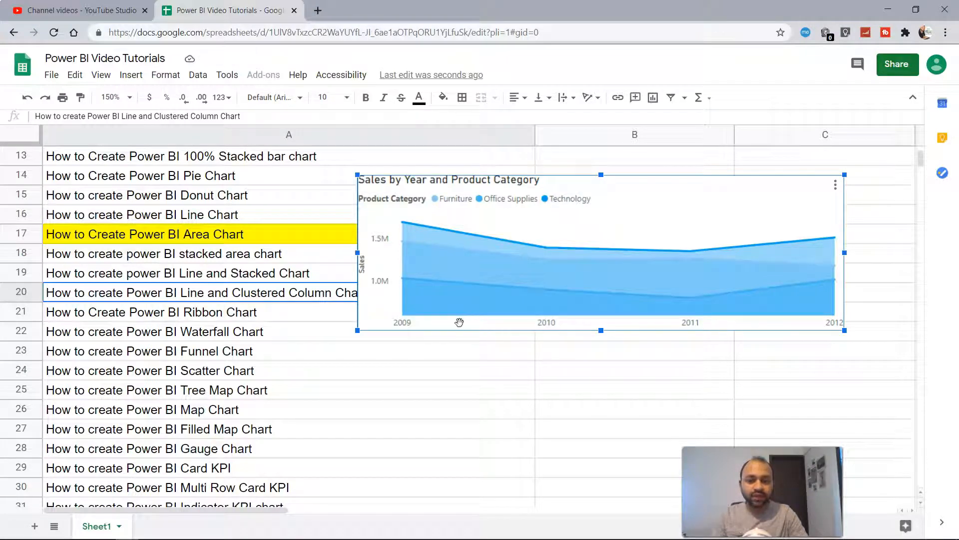
mouse_move(766, 326)
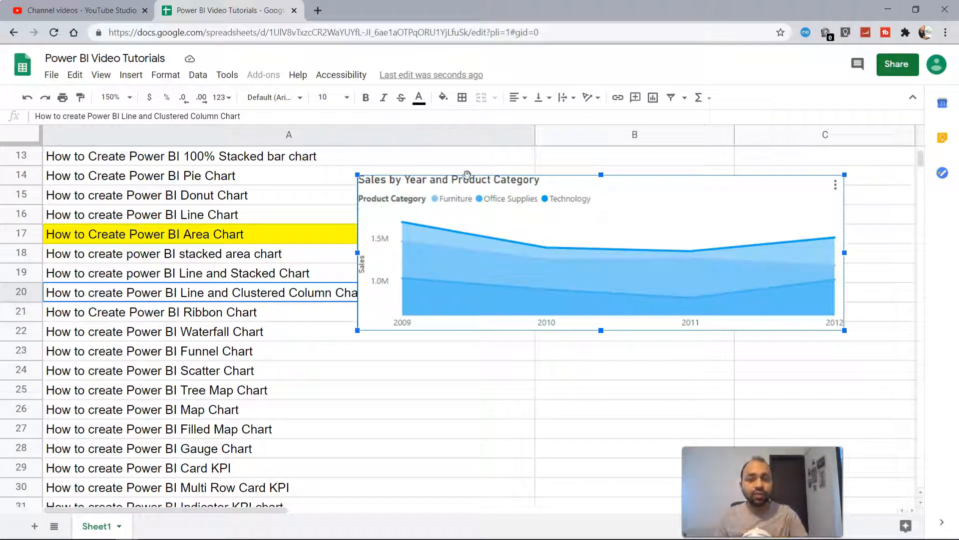
mouse_move(537, 253)
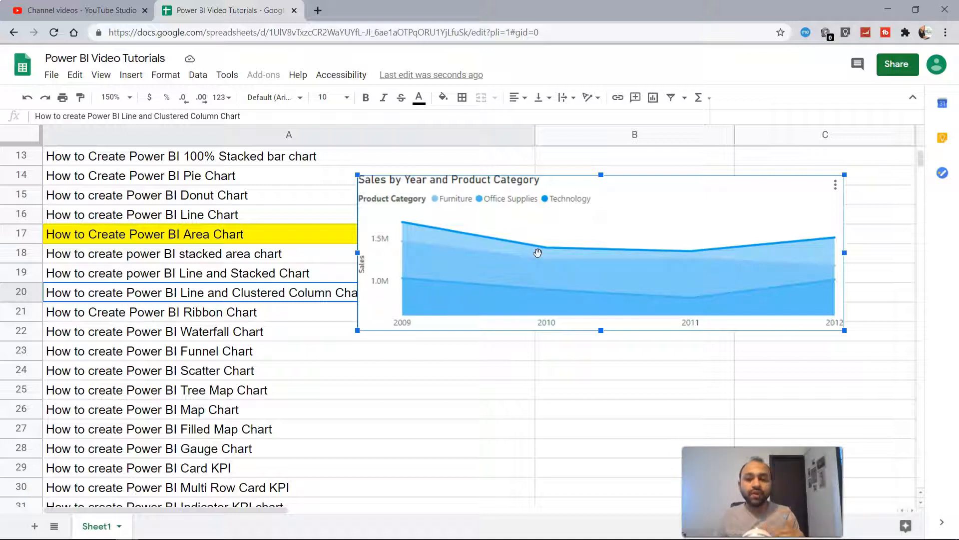
mouse_move(466, 213)
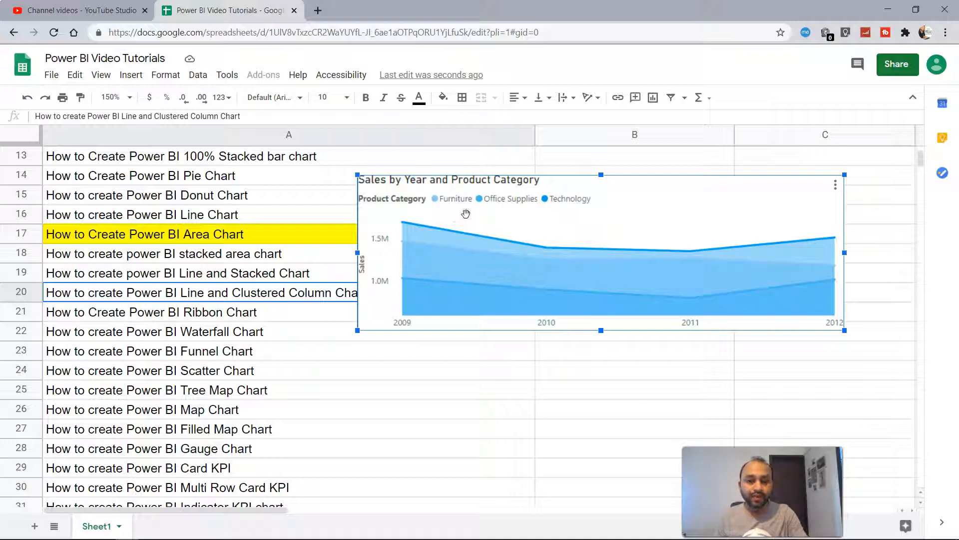
mouse_move(453, 208)
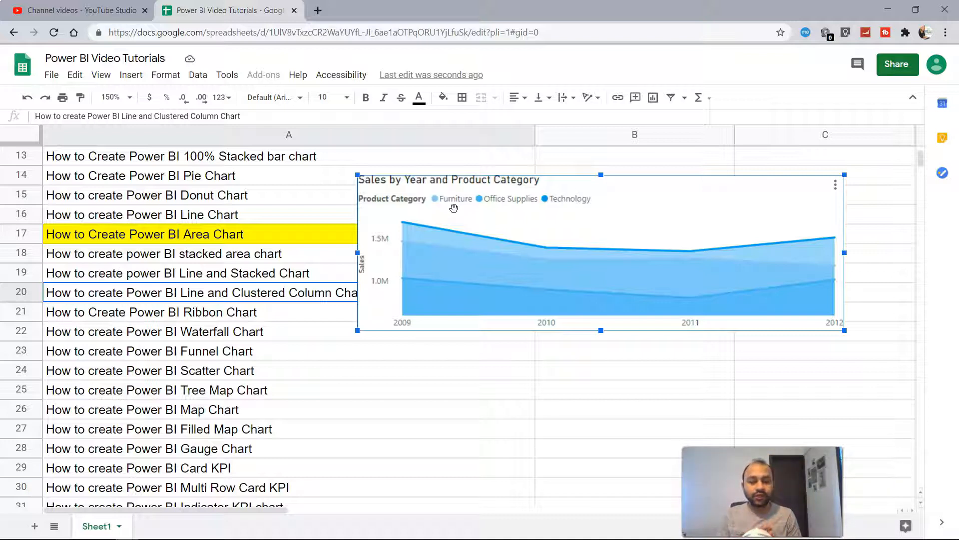
mouse_move(457, 215)
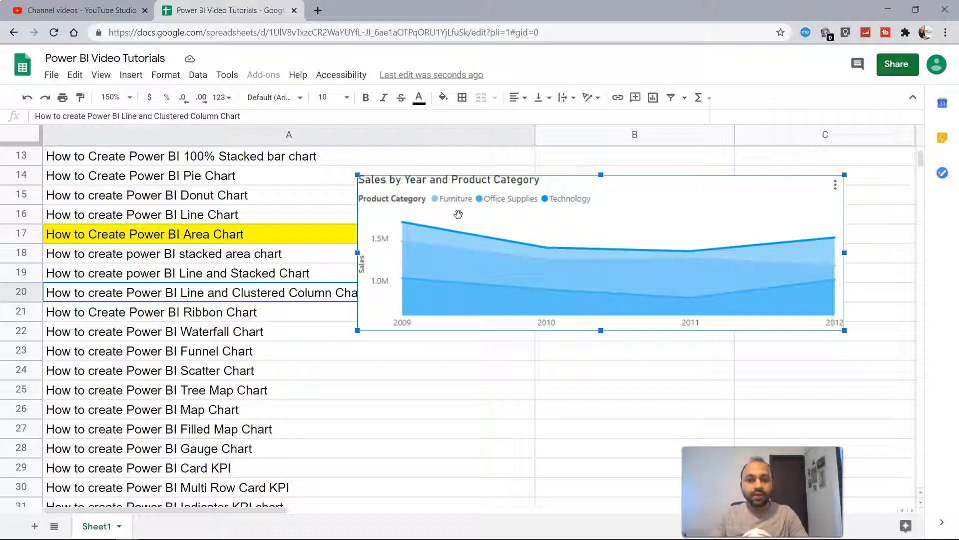
mouse_move(775, 250)
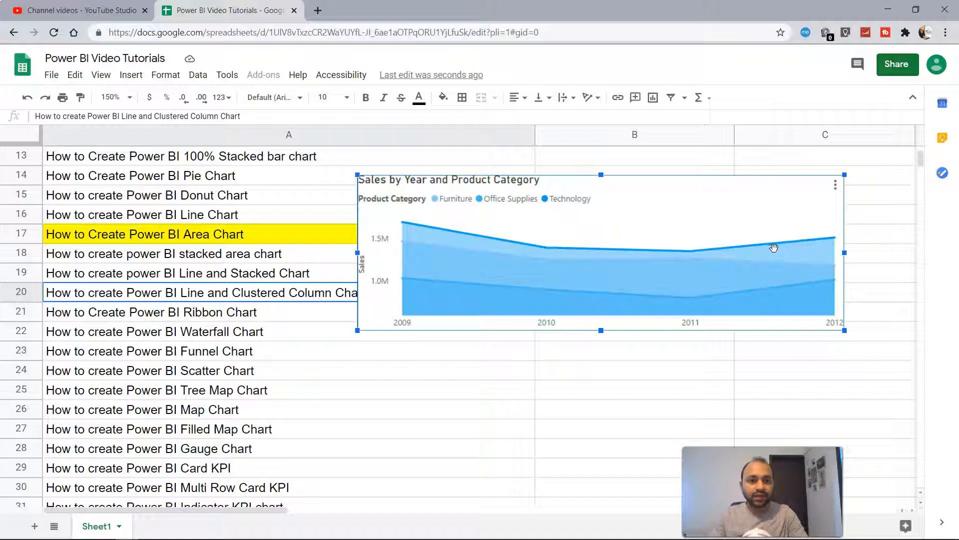
mouse_move(711, 255)
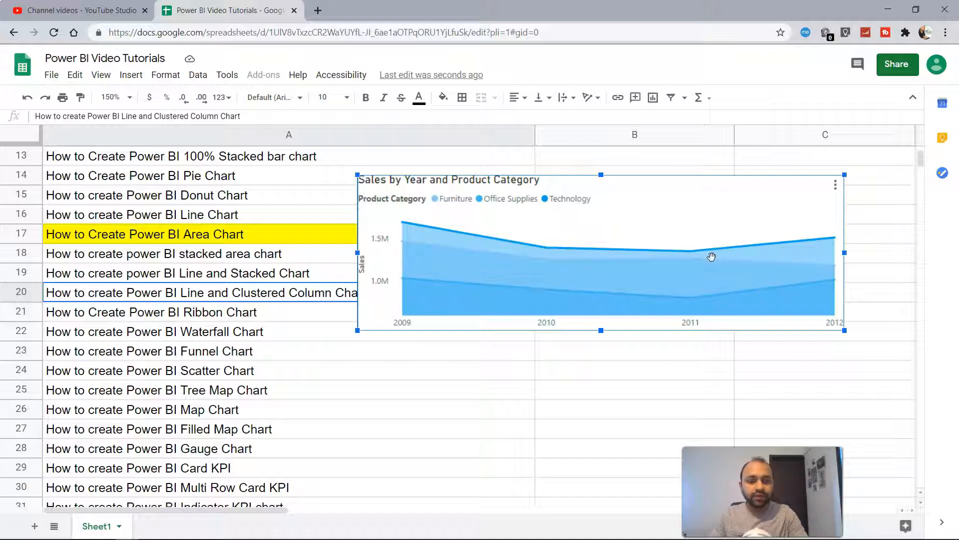
mouse_move(834, 237)
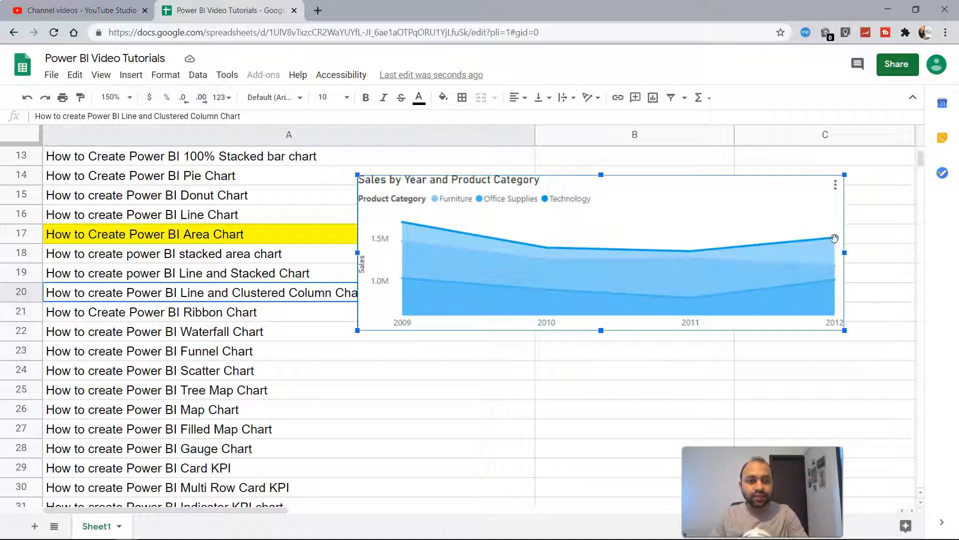
mouse_move(502, 205)
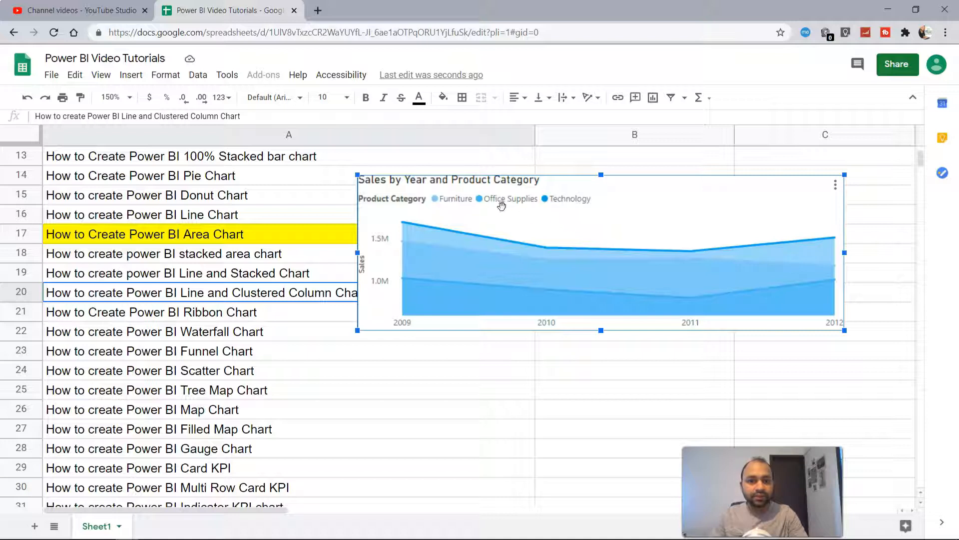
mouse_move(698, 264)
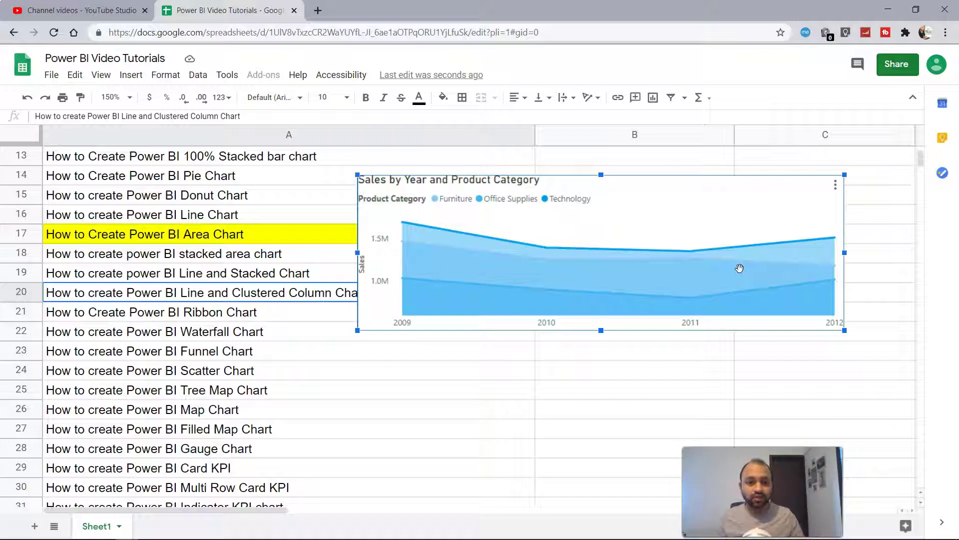
mouse_move(563, 202)
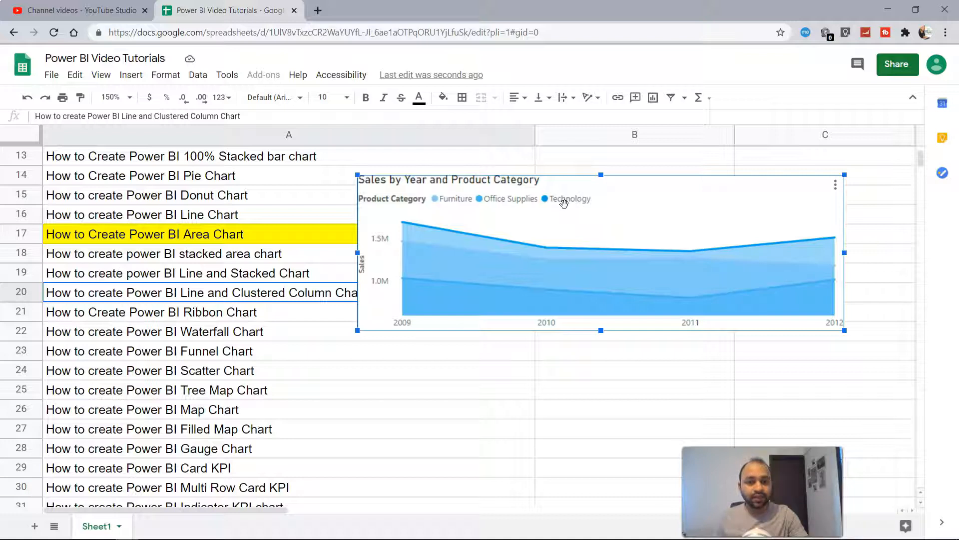
mouse_move(798, 295)
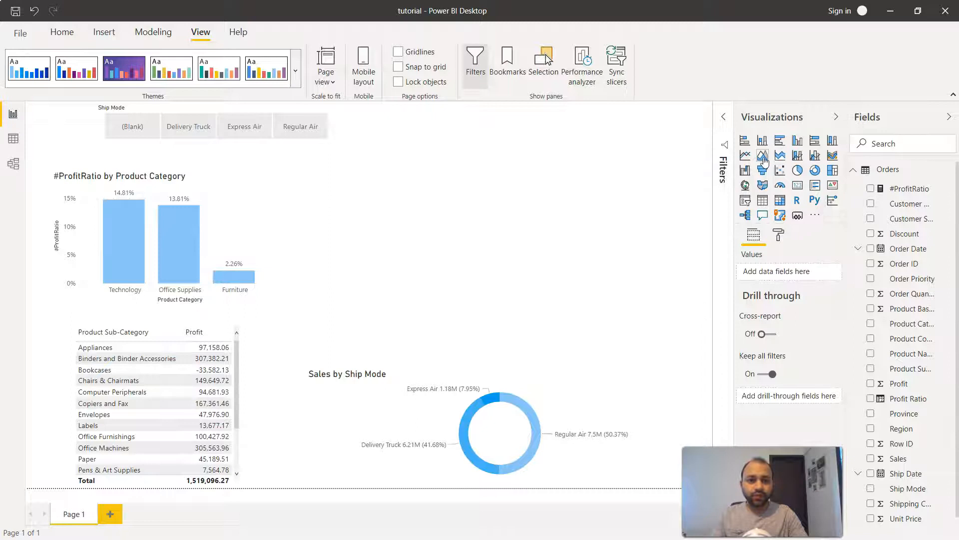
mouse_move(763, 154)
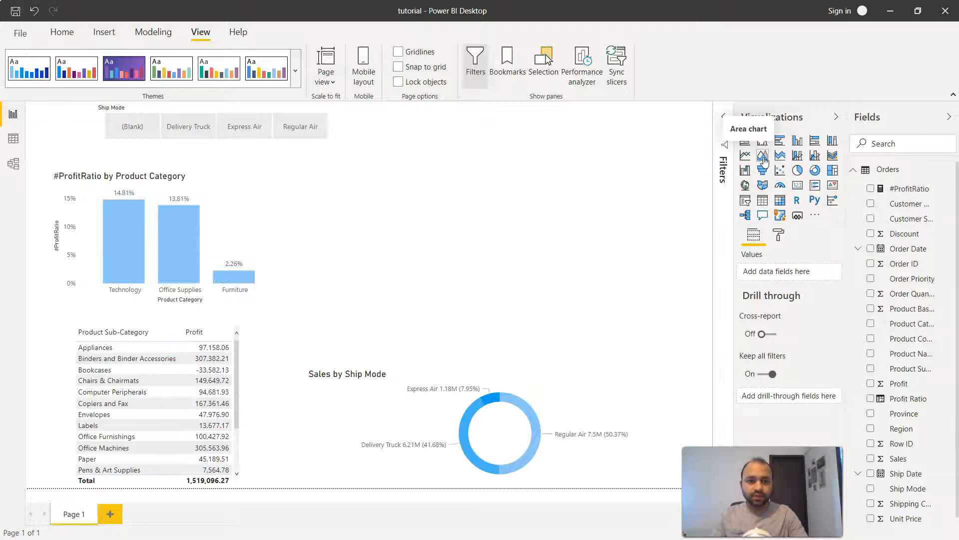
mouse_move(509, 242)
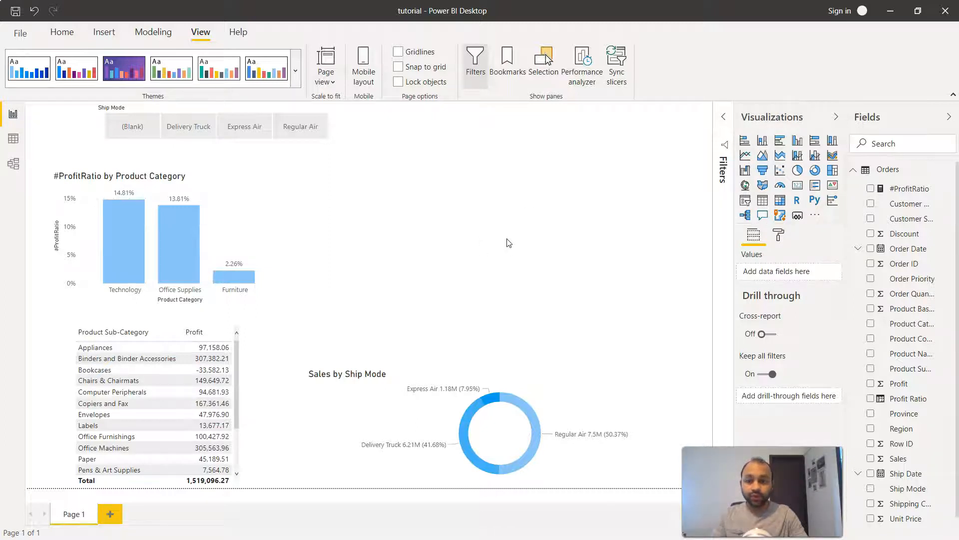
mouse_move(651, 186)
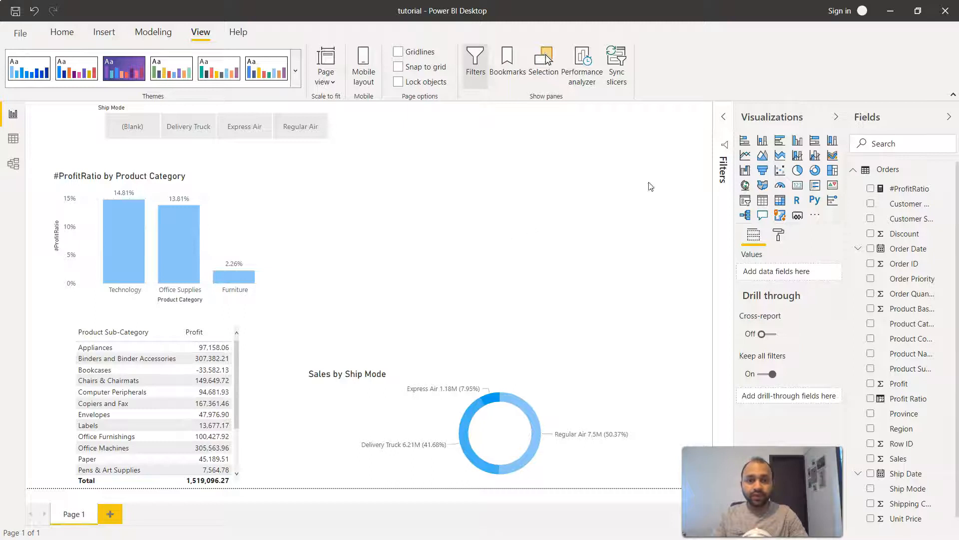
Add an area chart with Order Date hierarchy on Axis, Product Category in Legend, Sales in Values.
click(744, 155)
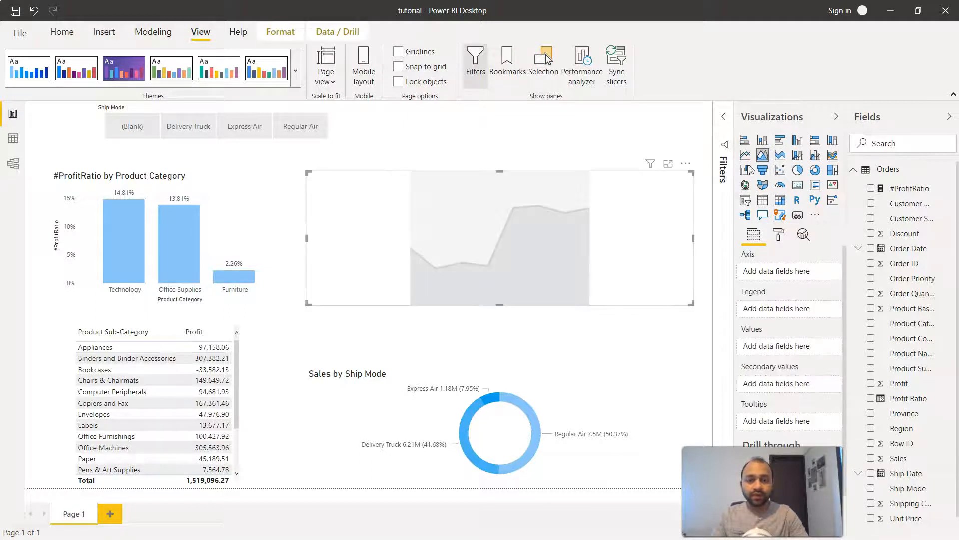
mouse_move(582, 230)
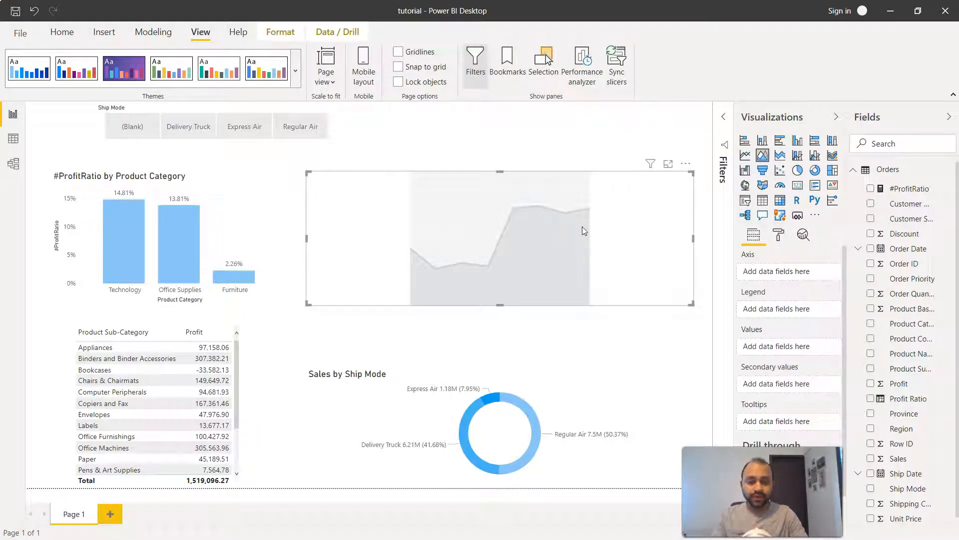
mouse_move(859, 273)
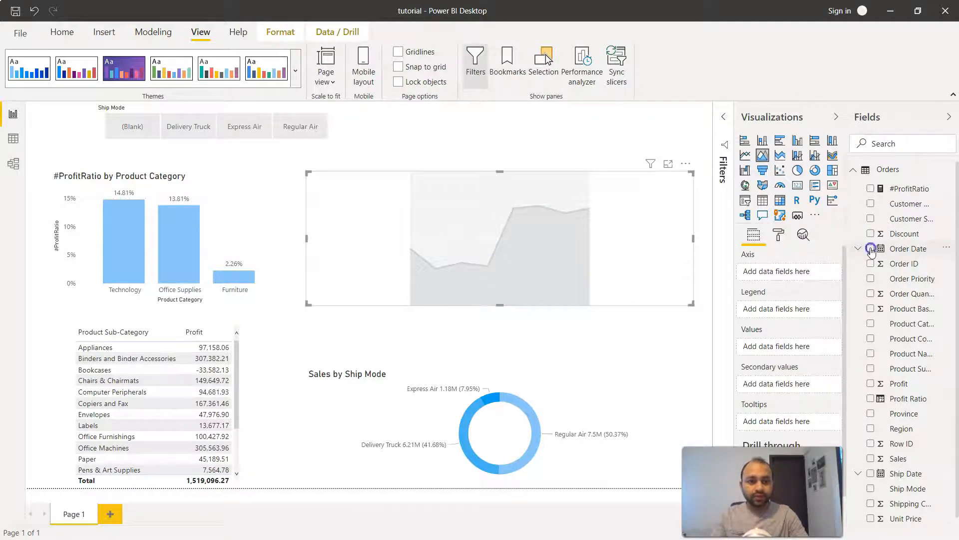
click(871, 249)
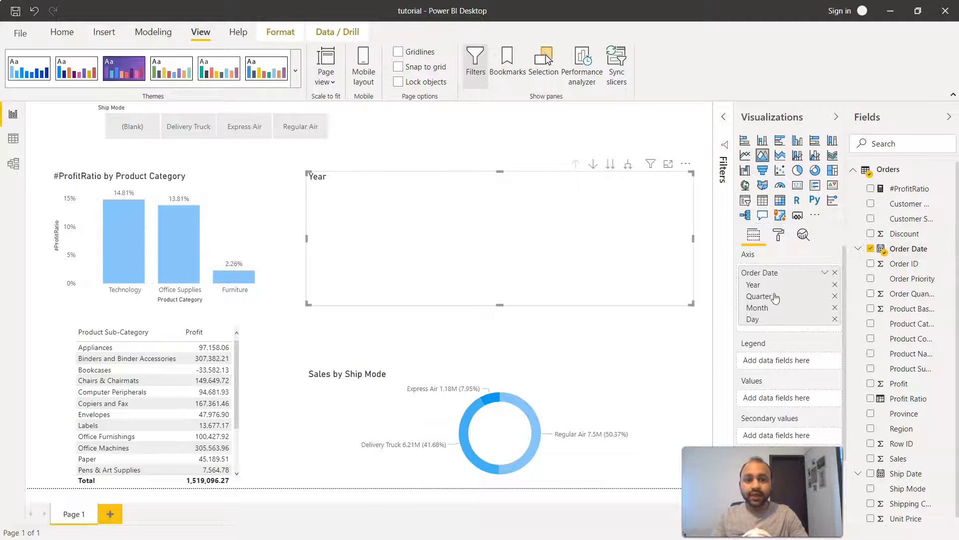
mouse_move(762, 300)
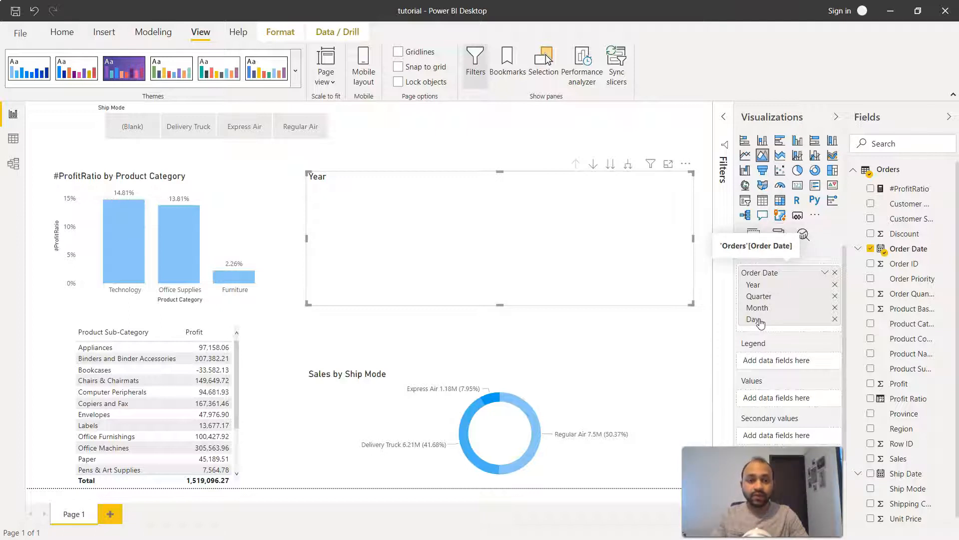
mouse_move(760, 326)
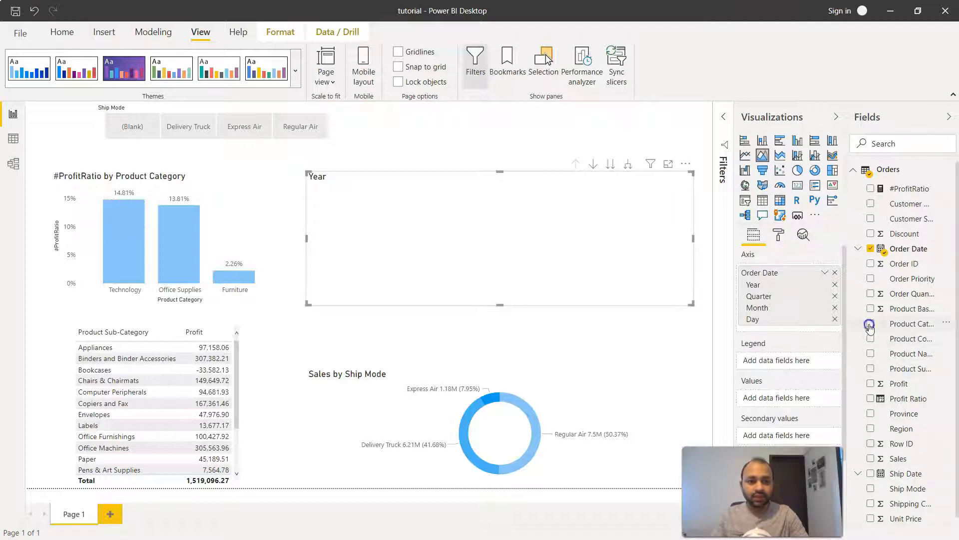
click(871, 323)
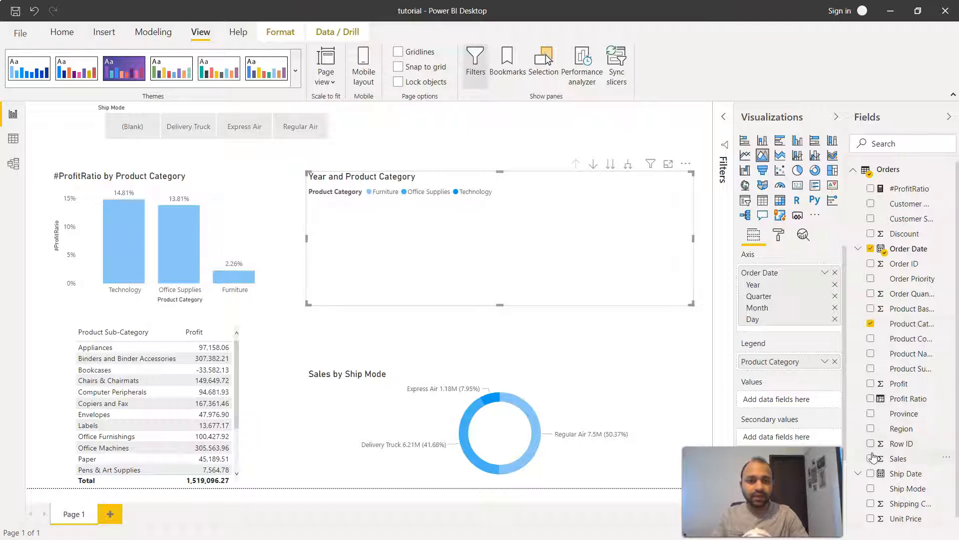
click(872, 459)
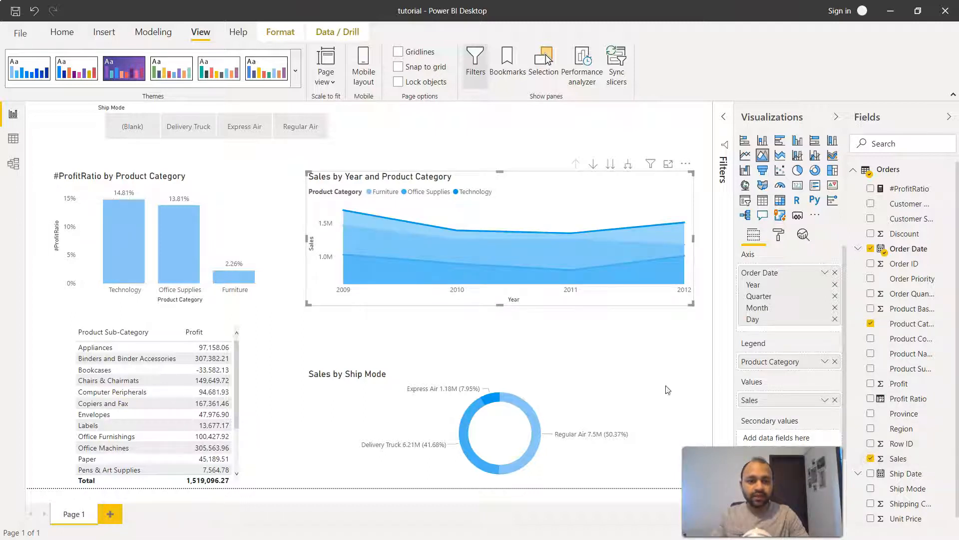
mouse_move(572, 281)
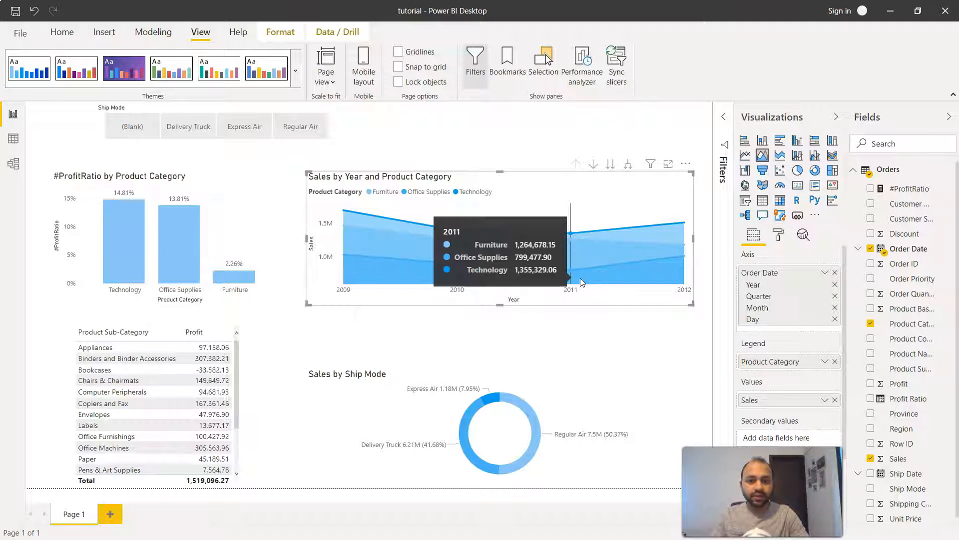
mouse_move(668, 164)
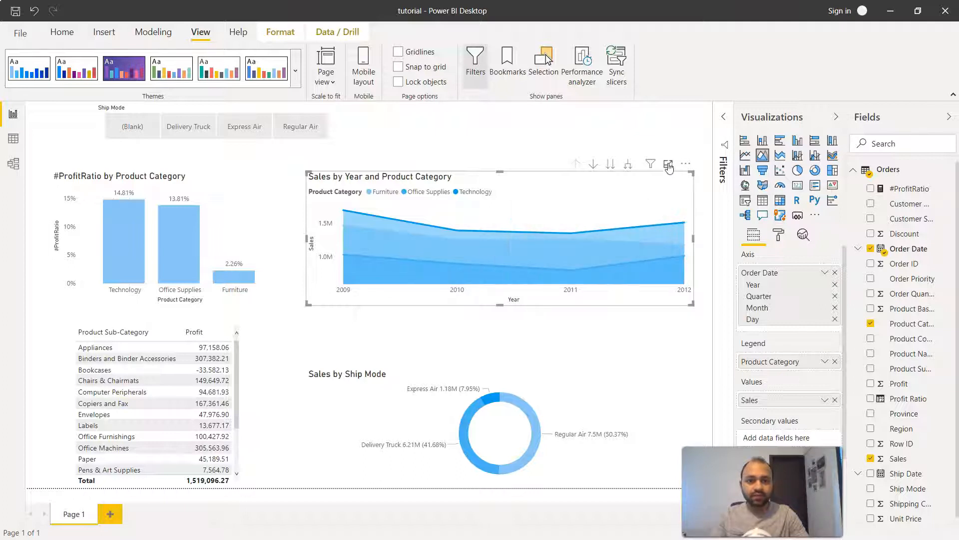
Put the Sales by Year and Product Category area chart into focus mode.
click(668, 164)
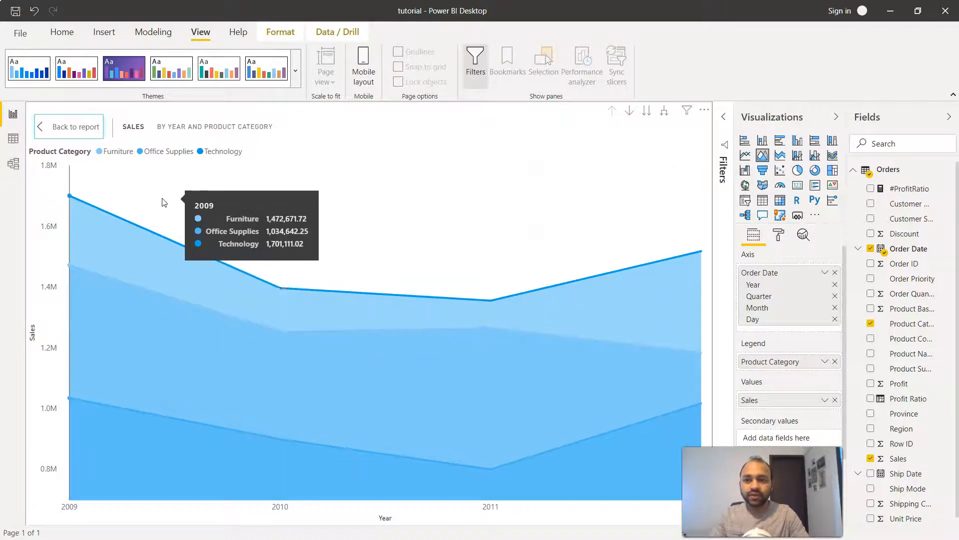
mouse_move(158, 162)
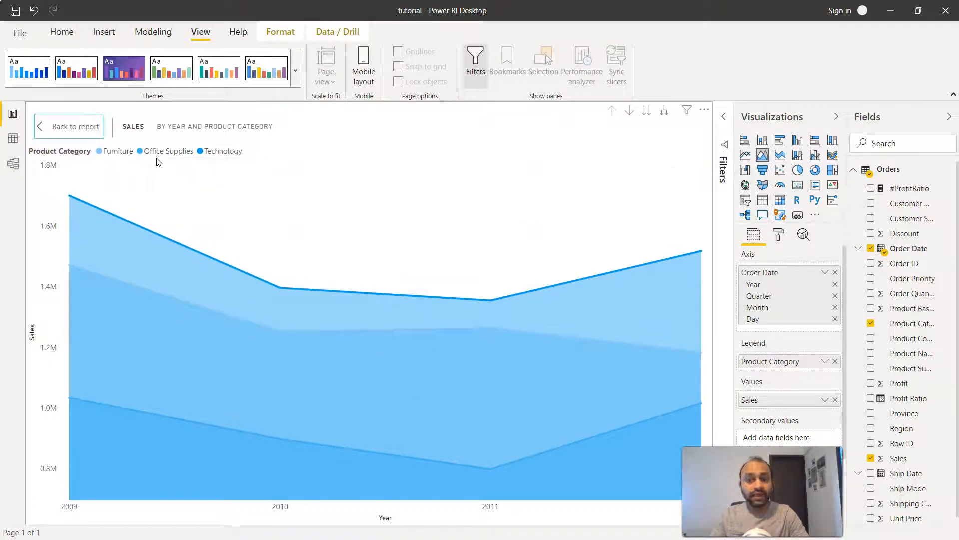
mouse_move(178, 159)
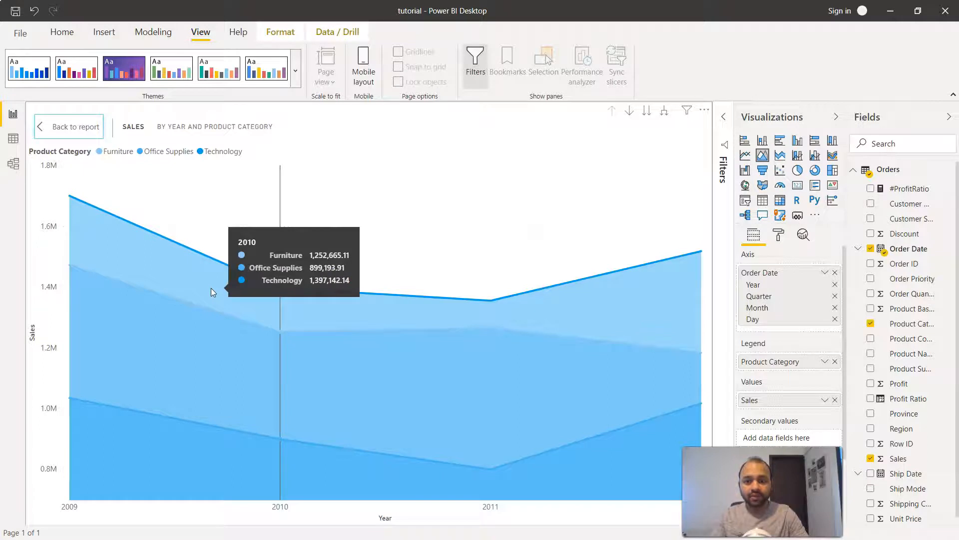
mouse_move(271, 299)
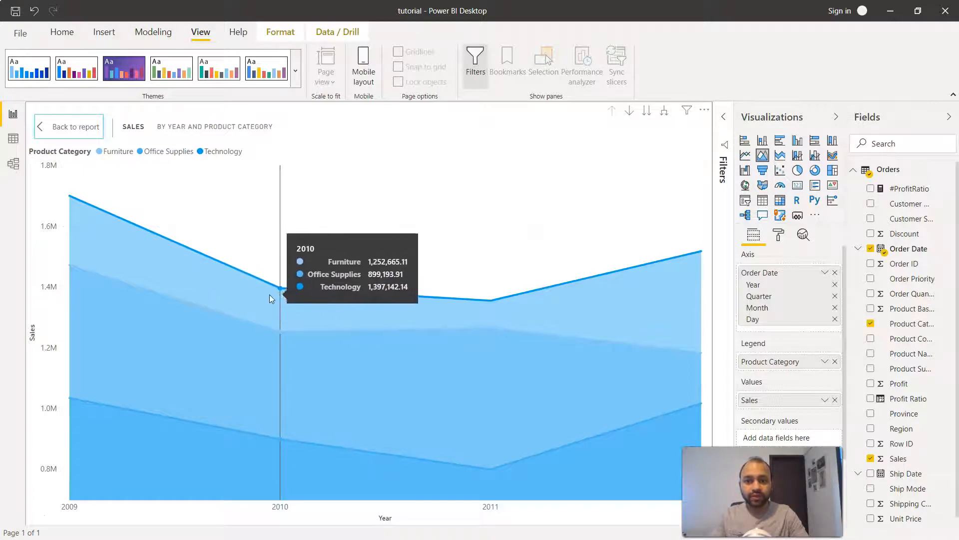
mouse_move(500, 325)
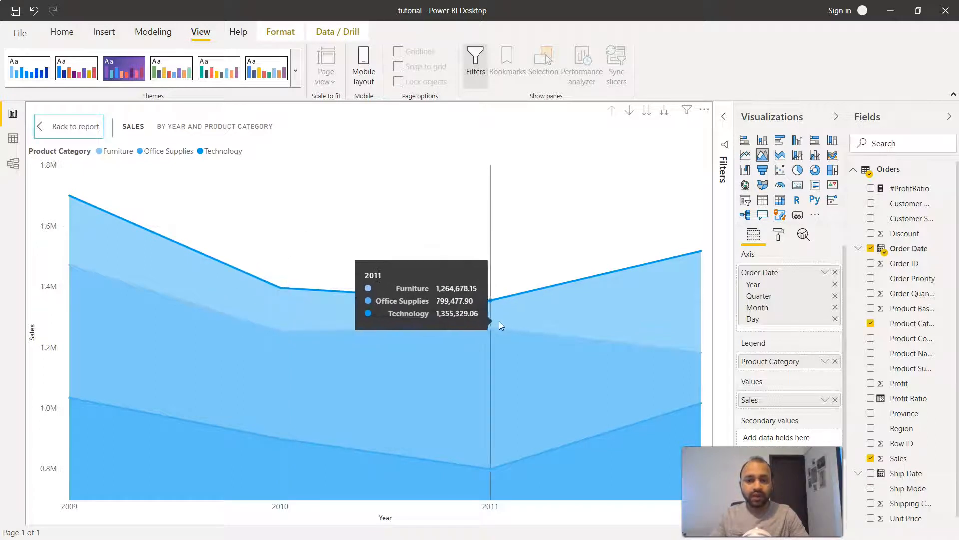
mouse_move(689, 322)
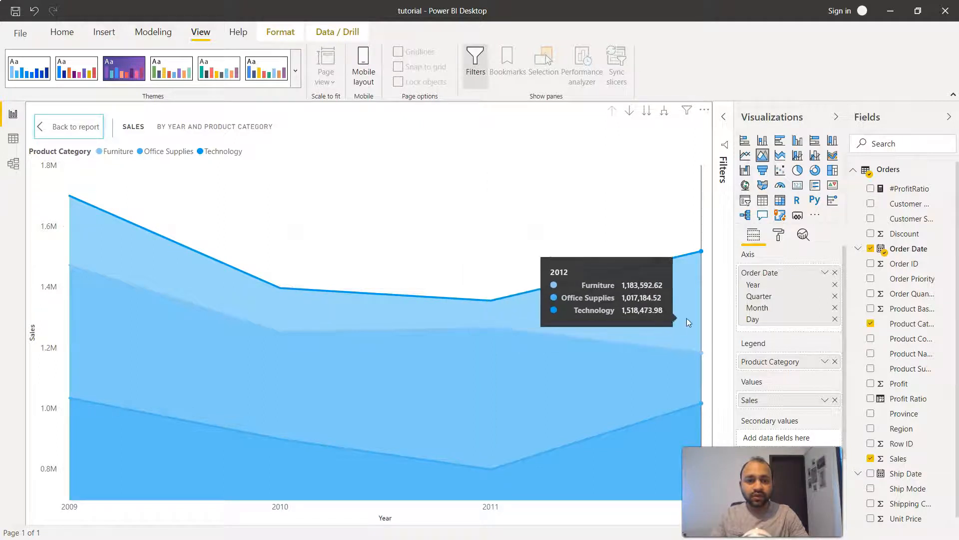
mouse_move(618, 371)
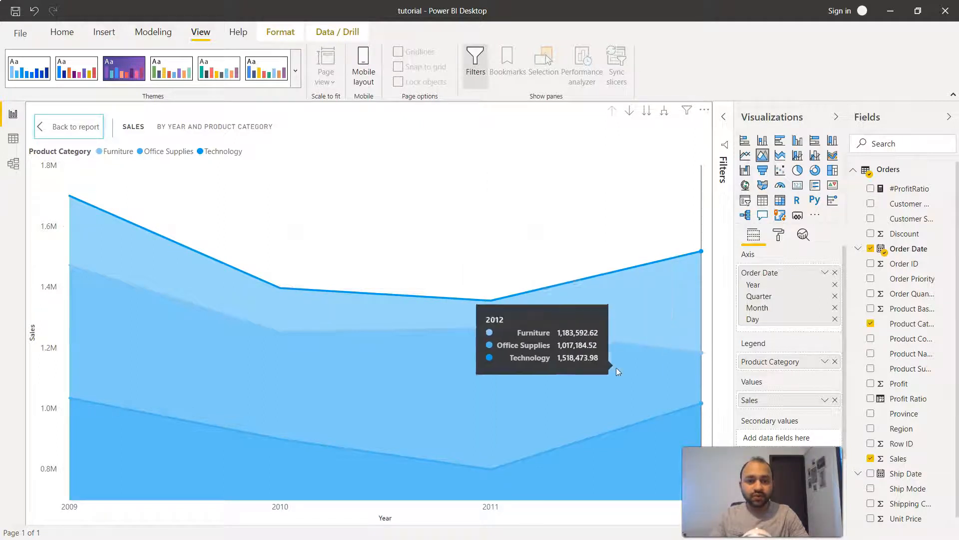
mouse_move(515, 419)
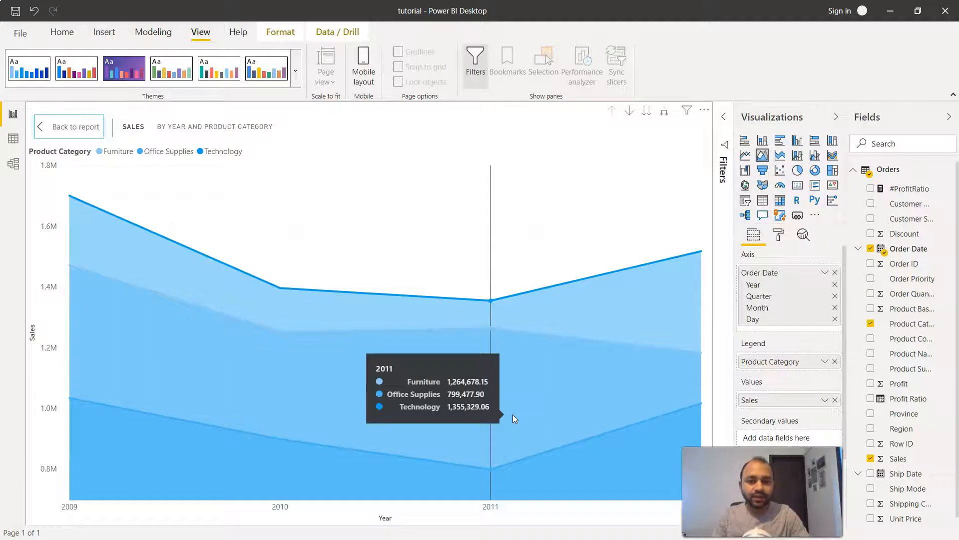
mouse_move(612, 353)
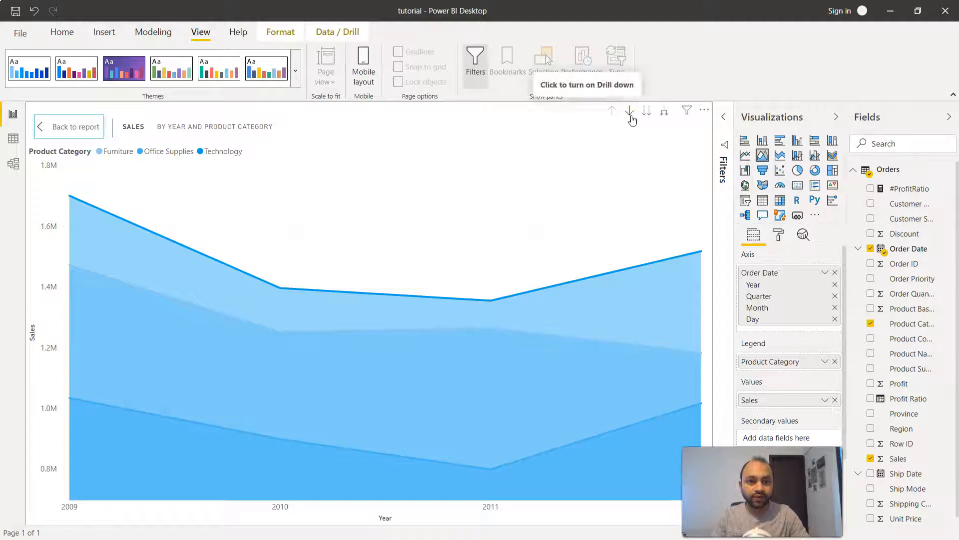
Turn on drill-down mode and drill into 2012 to show its quarters.
click(630, 110)
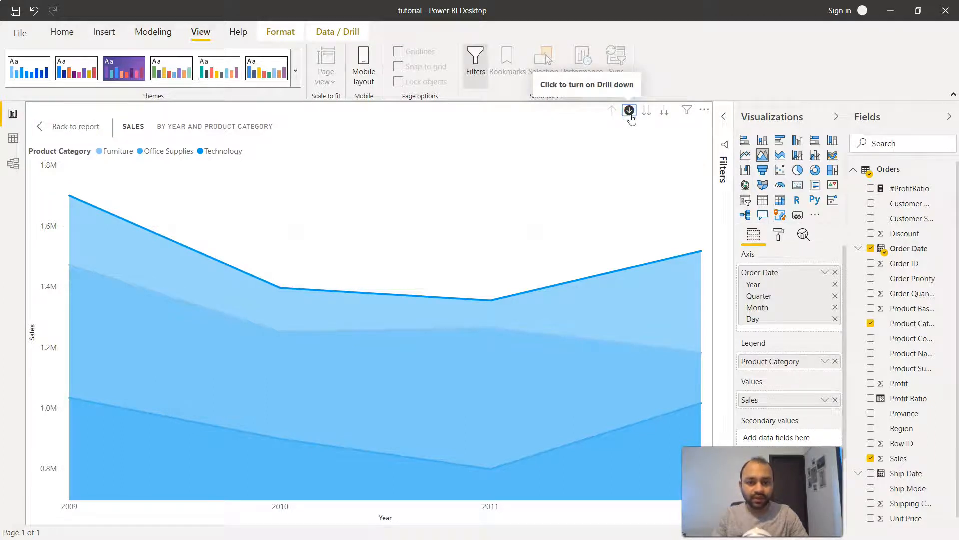
mouse_move(534, 426)
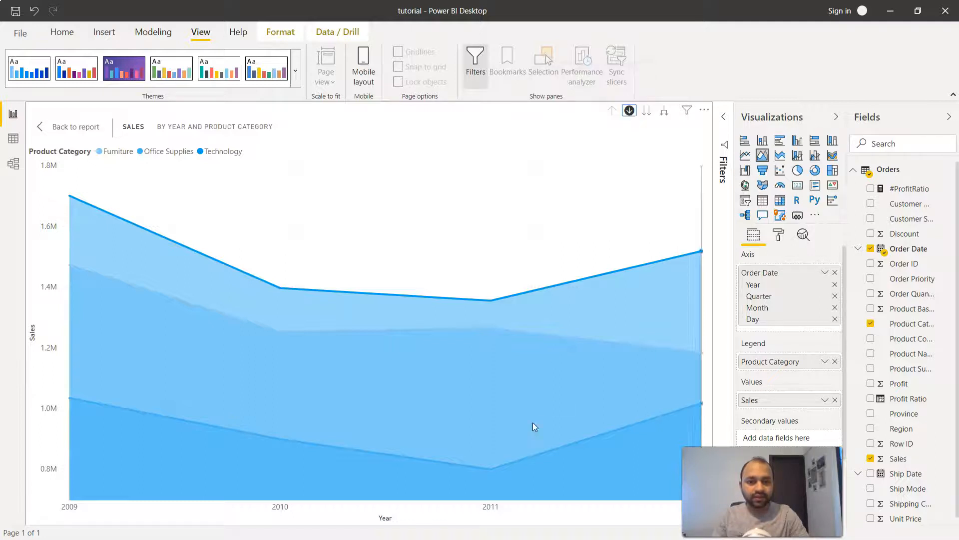
mouse_move(492, 306)
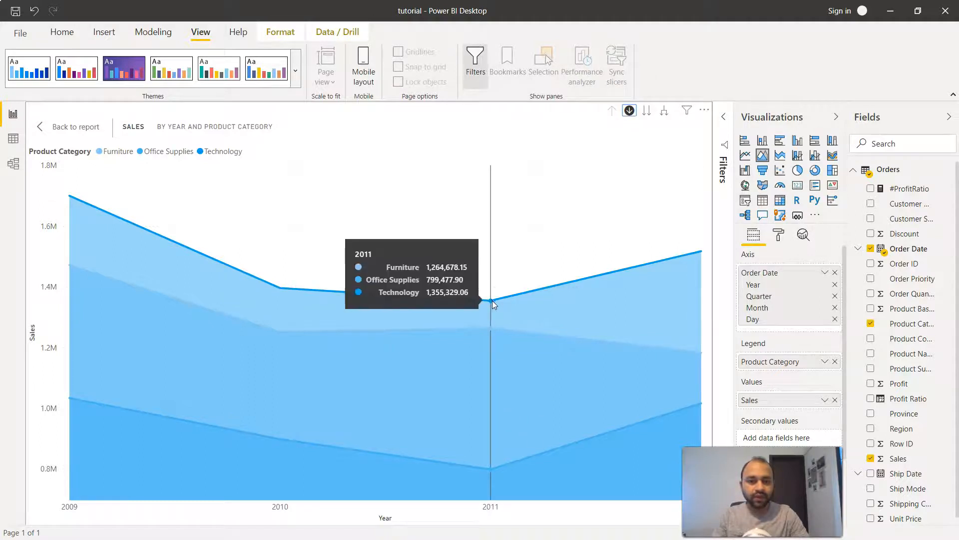
mouse_move(700, 361)
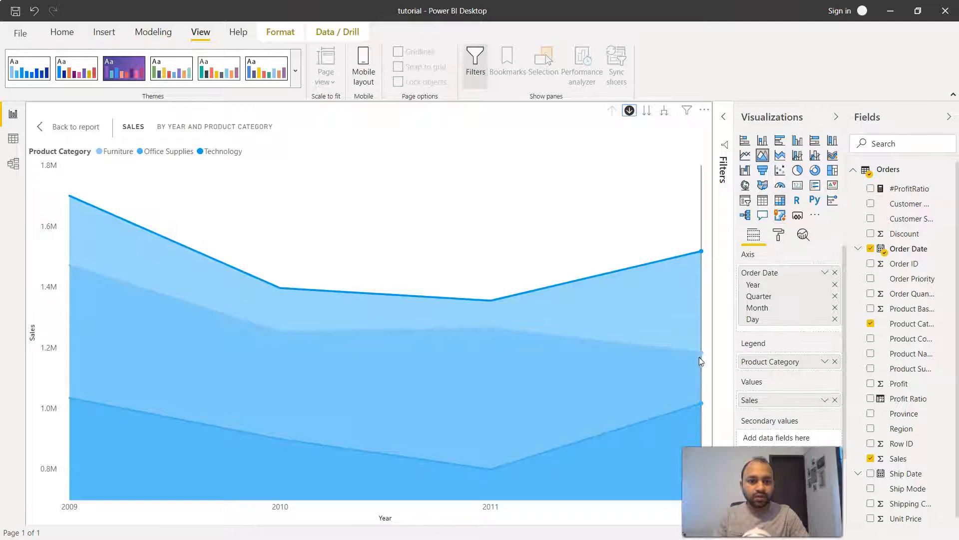
click(629, 110)
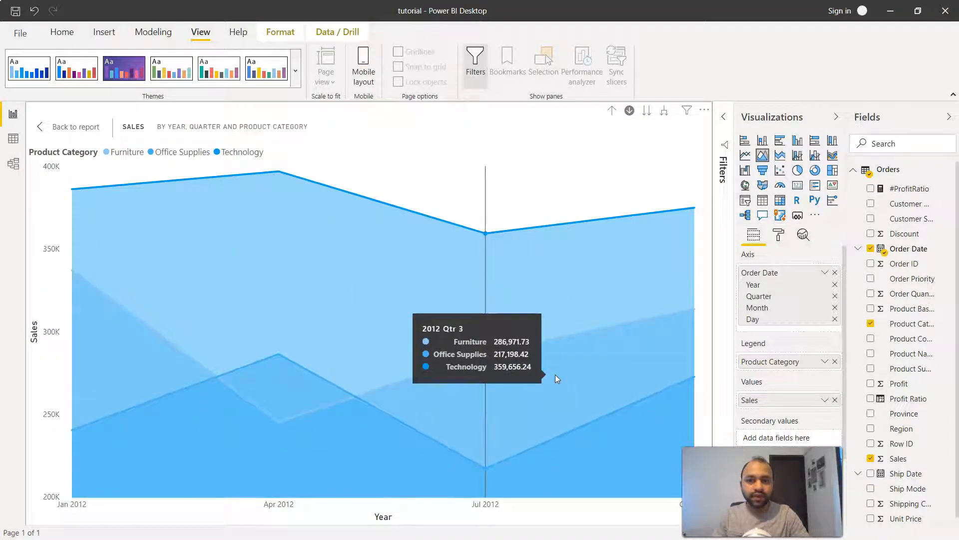
mouse_move(279, 438)
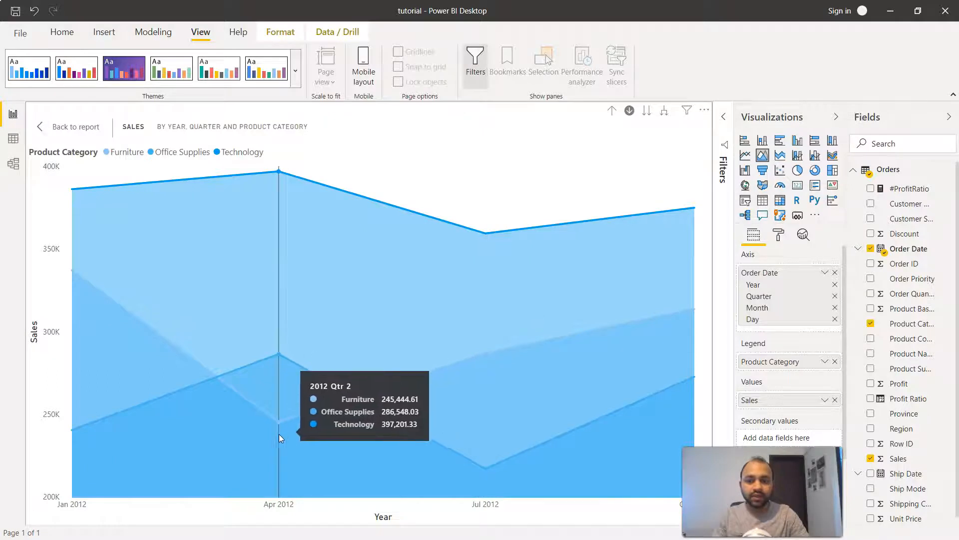
mouse_move(272, 422)
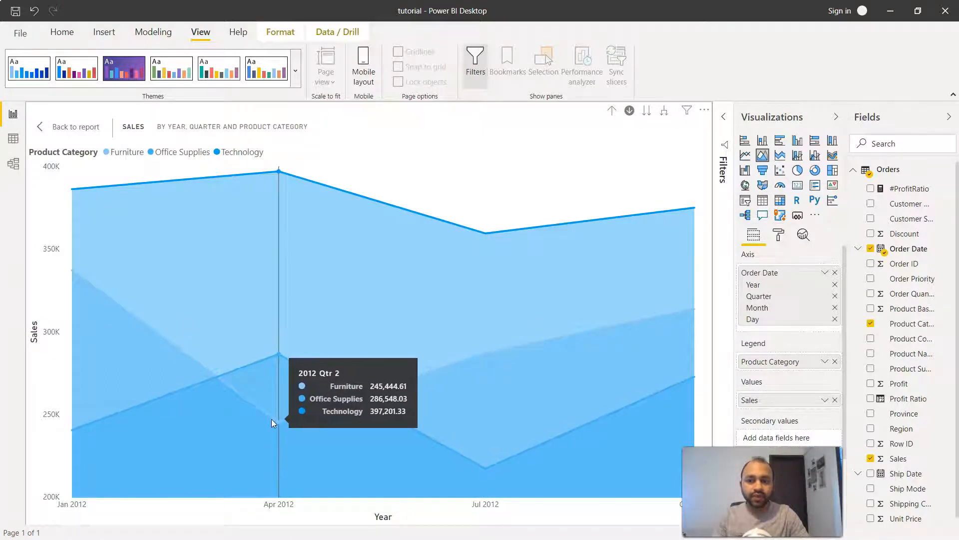
mouse_move(277, 426)
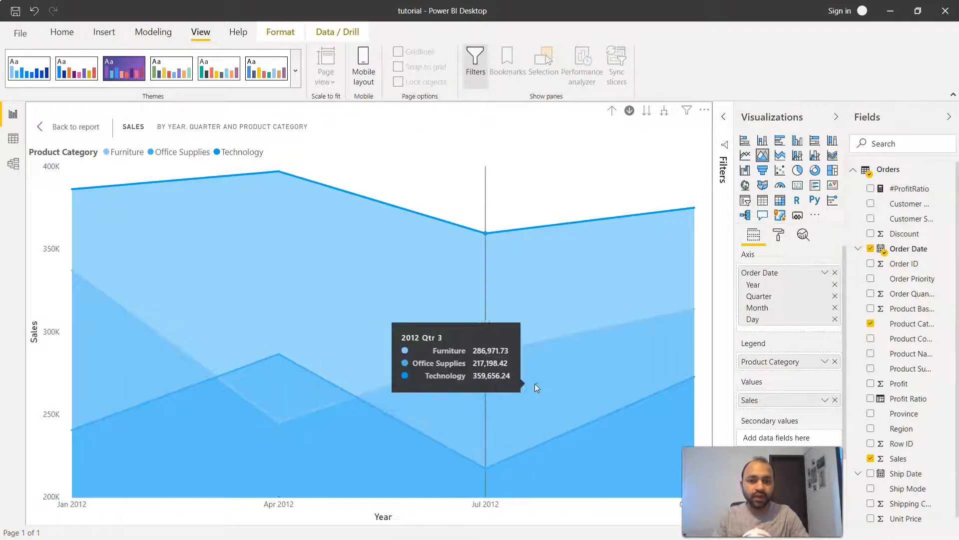
mouse_move(684, 322)
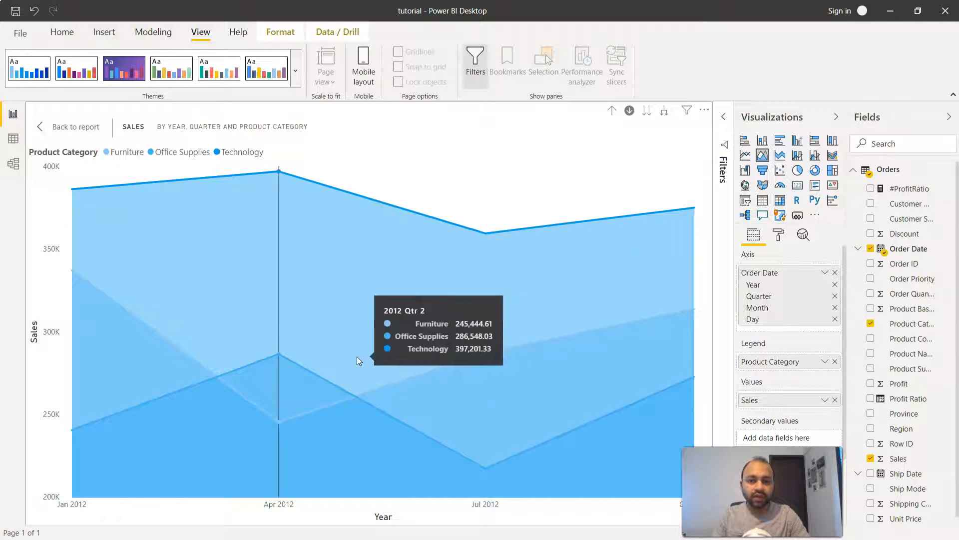
mouse_move(282, 357)
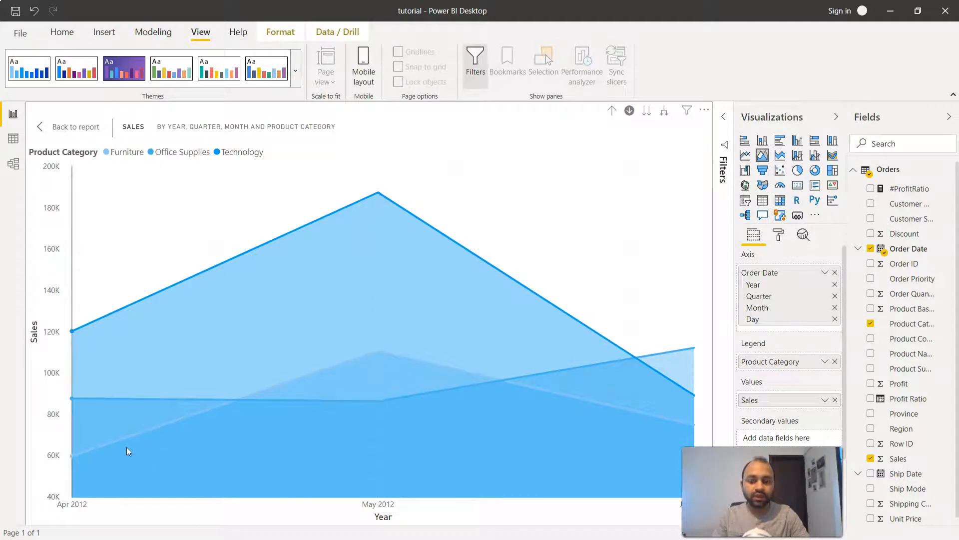
mouse_move(557, 465)
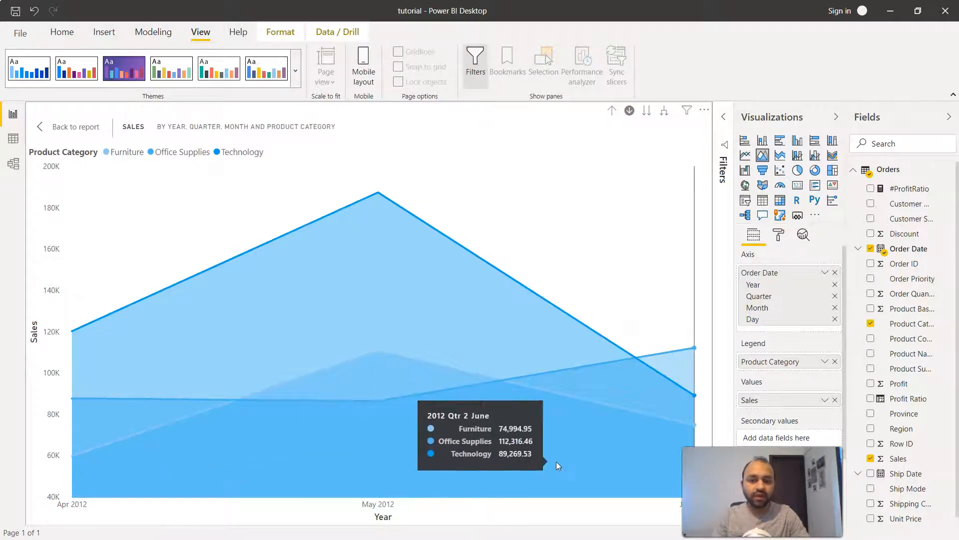
mouse_move(439, 499)
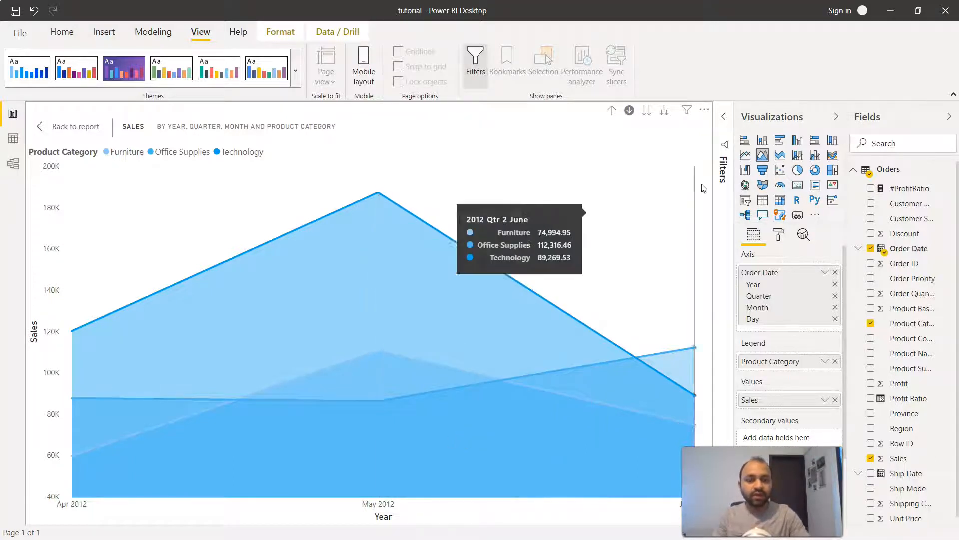
mouse_move(649, 139)
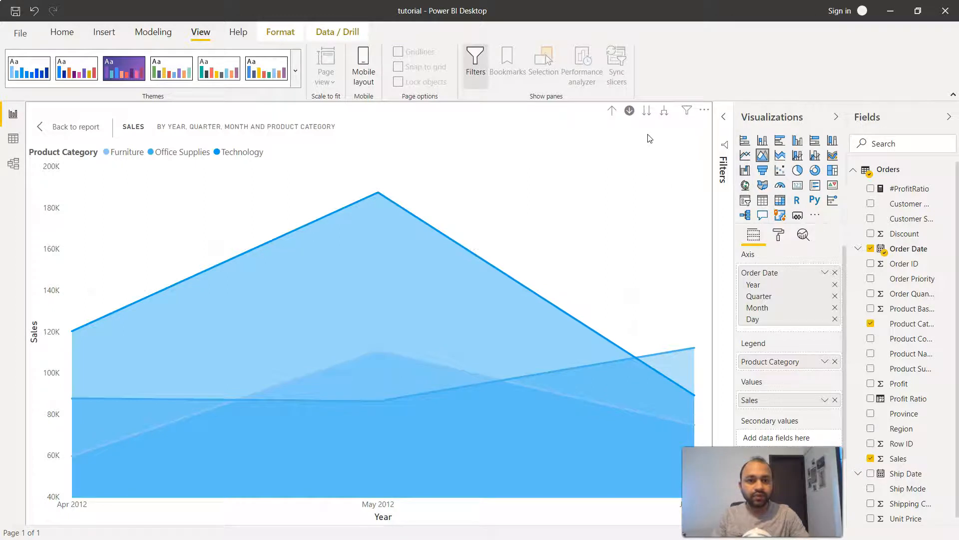
mouse_move(449, 410)
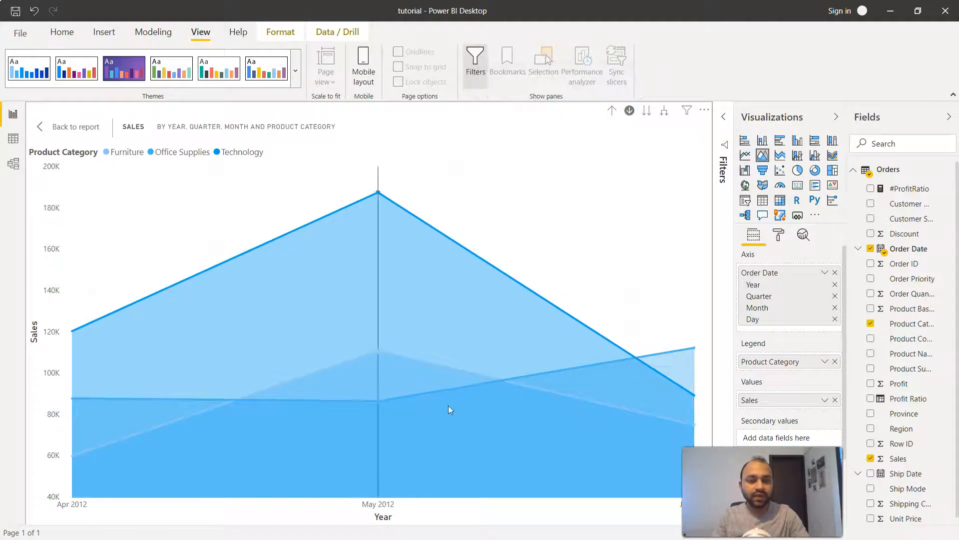
Drill the focused chart up twice, back to yearly Sales per category.
click(629, 111)
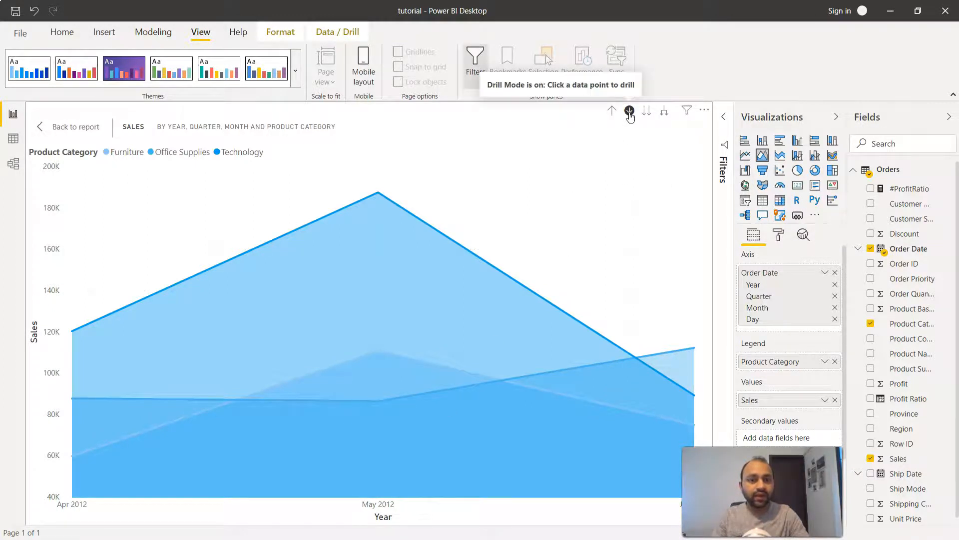
mouse_move(376, 415)
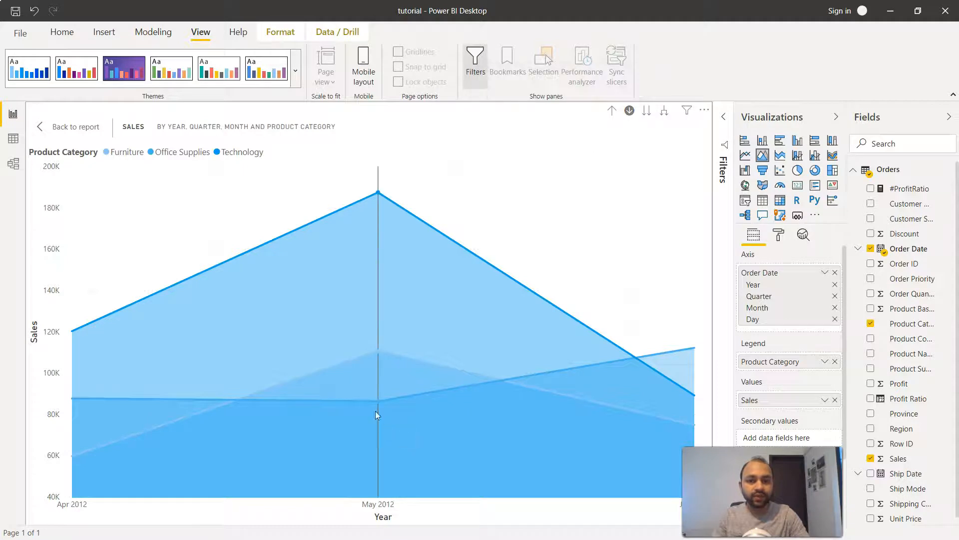
mouse_move(376, 407)
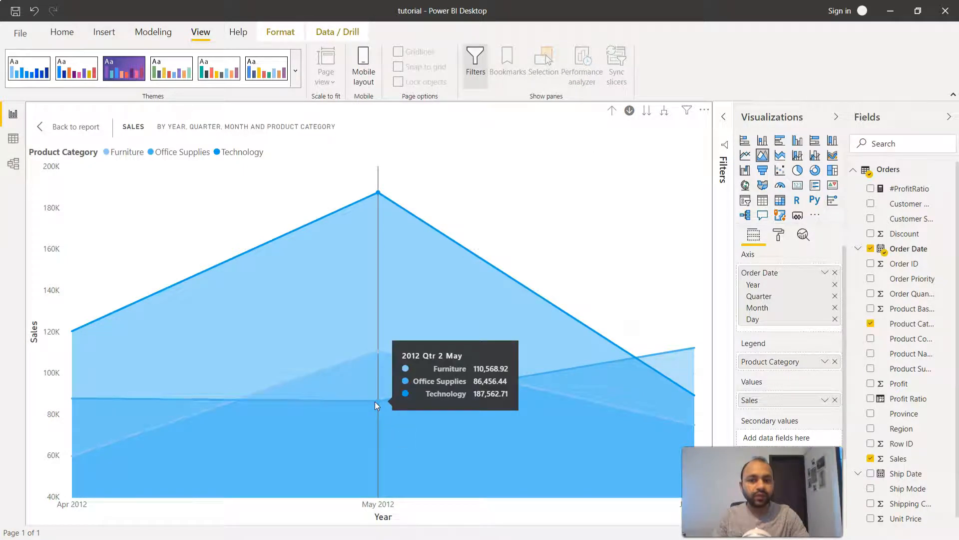
mouse_move(610, 111)
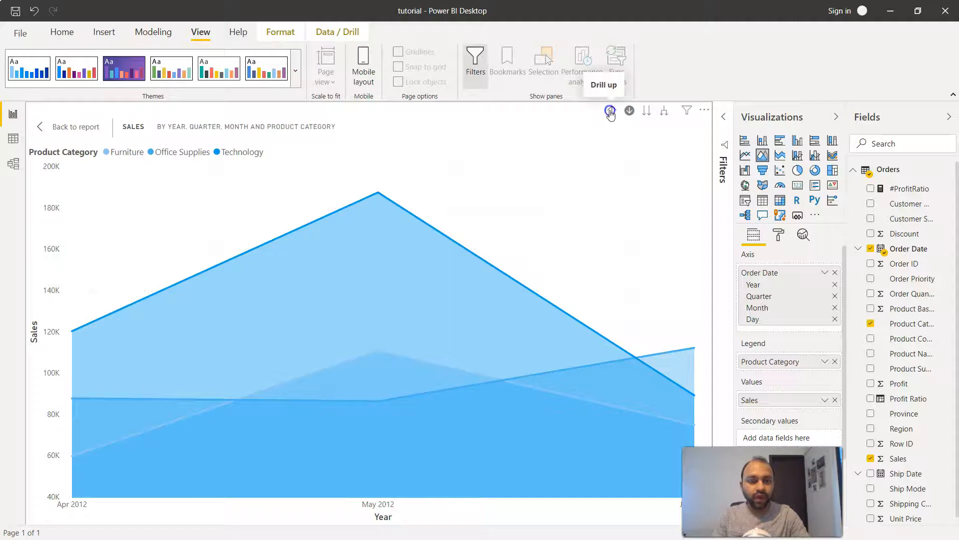
click(610, 110)
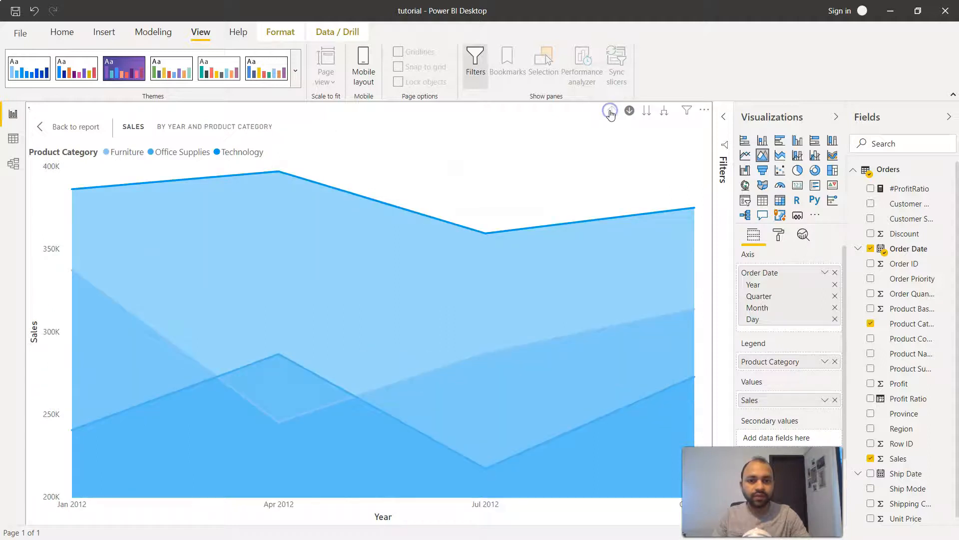
click(611, 110)
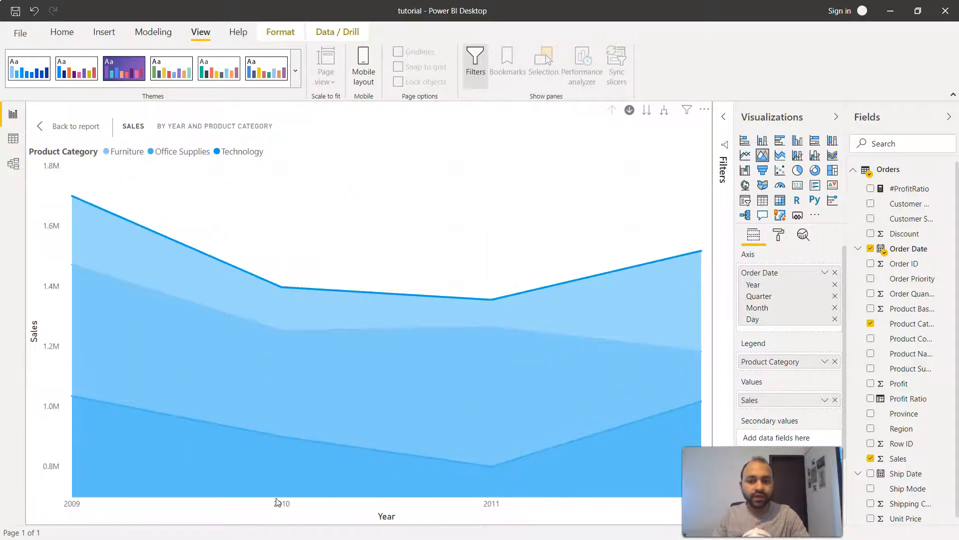
mouse_move(653, 378)
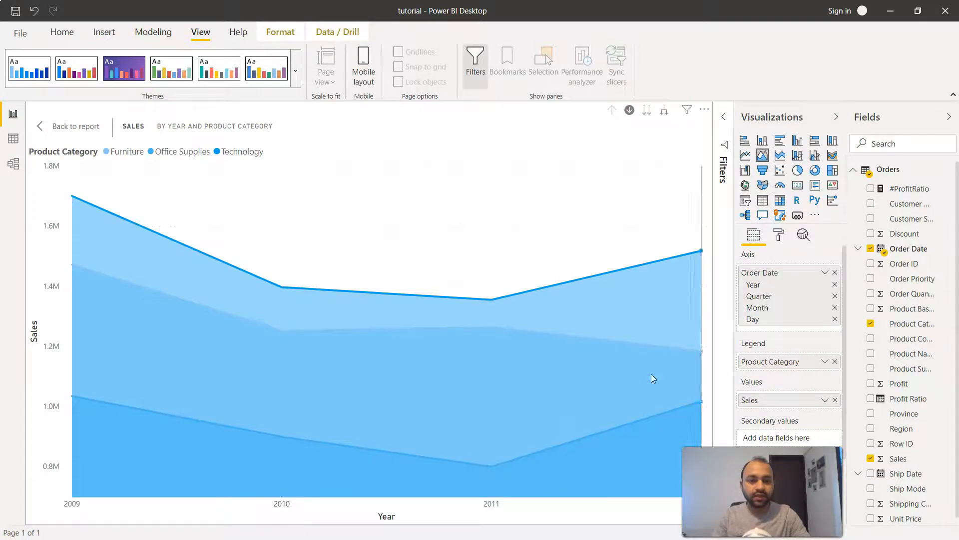
mouse_move(754, 284)
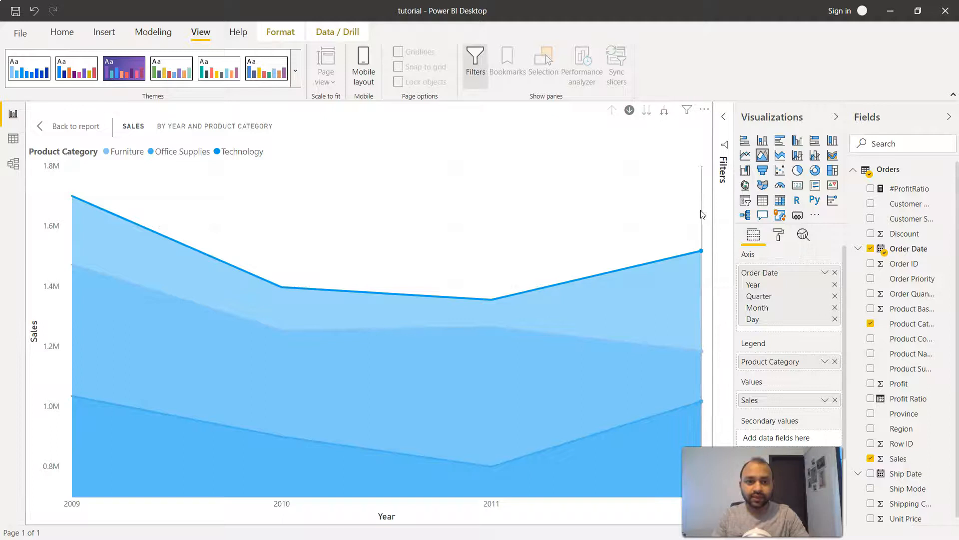
mouse_move(647, 109)
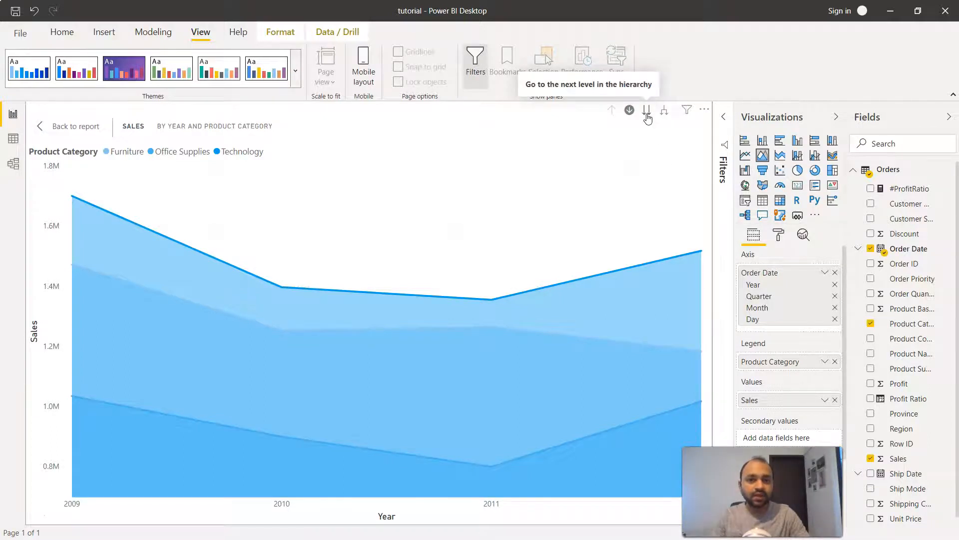
mouse_move(463, 372)
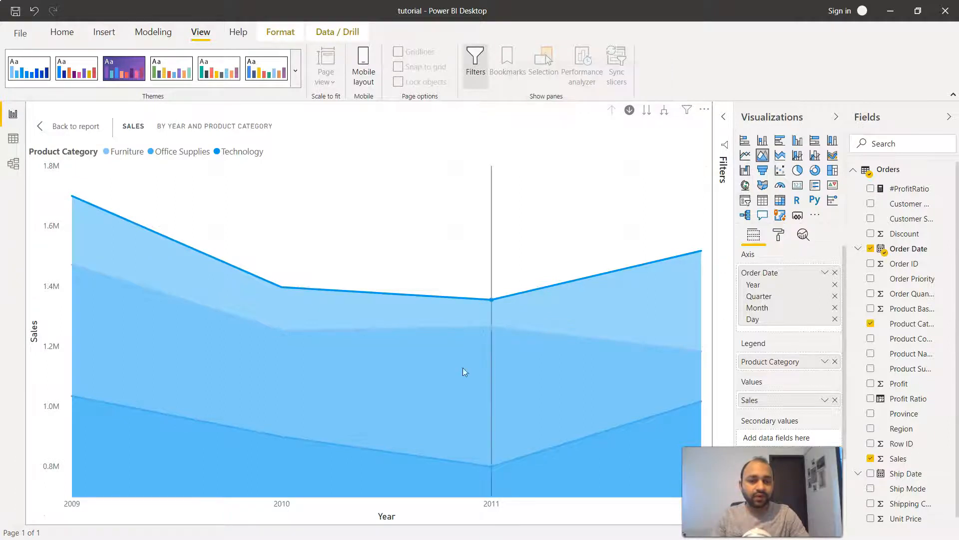
mouse_move(447, 406)
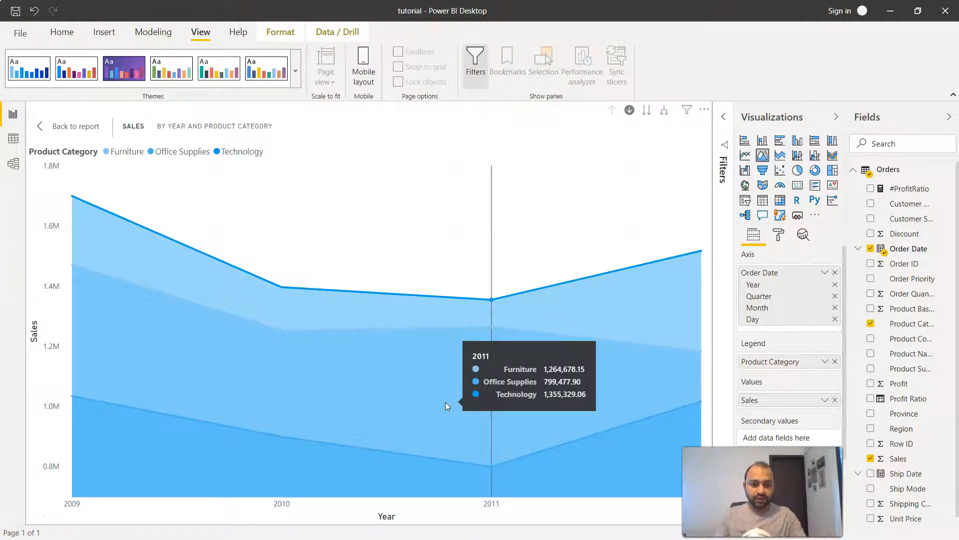
mouse_move(651, 126)
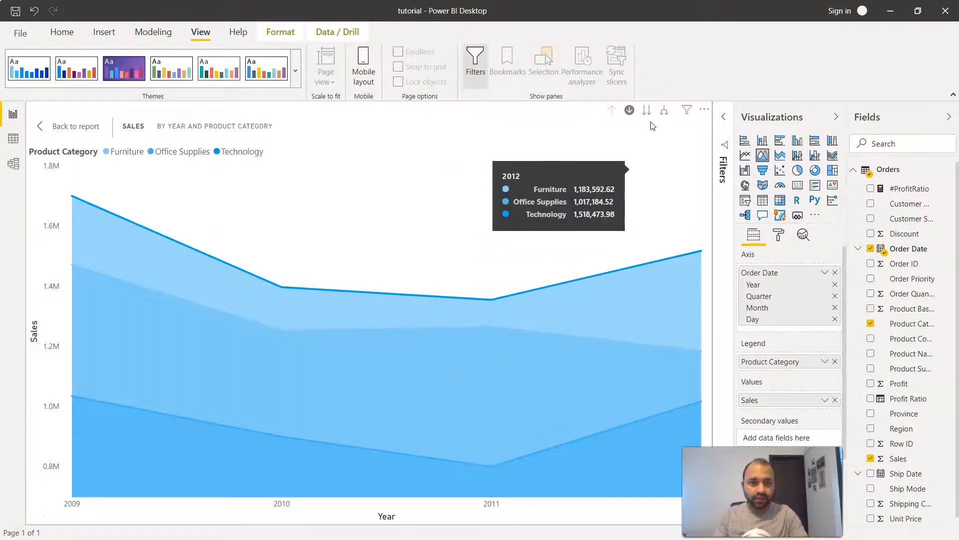
Go to the next hierarchy level to show Qtr 1–4 combined across years.
click(646, 110)
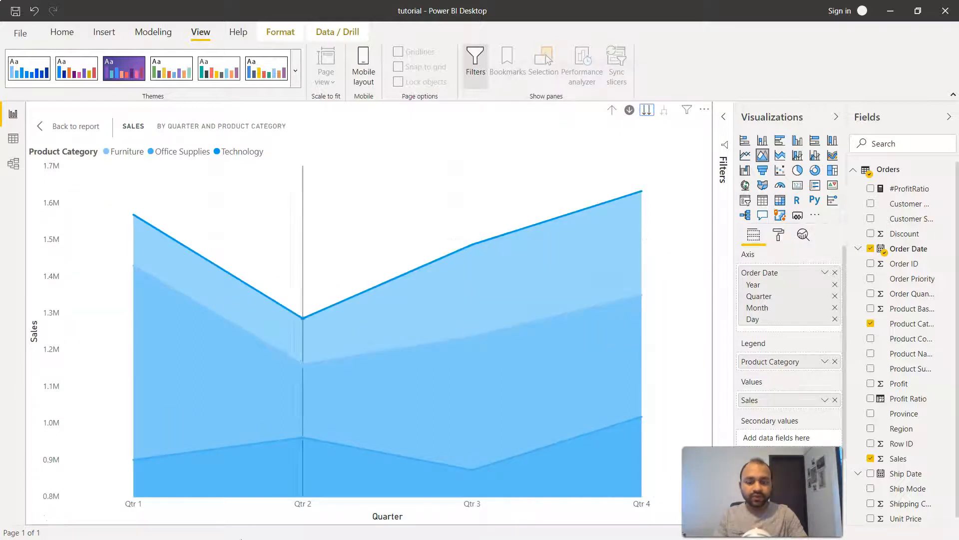
mouse_move(135, 496)
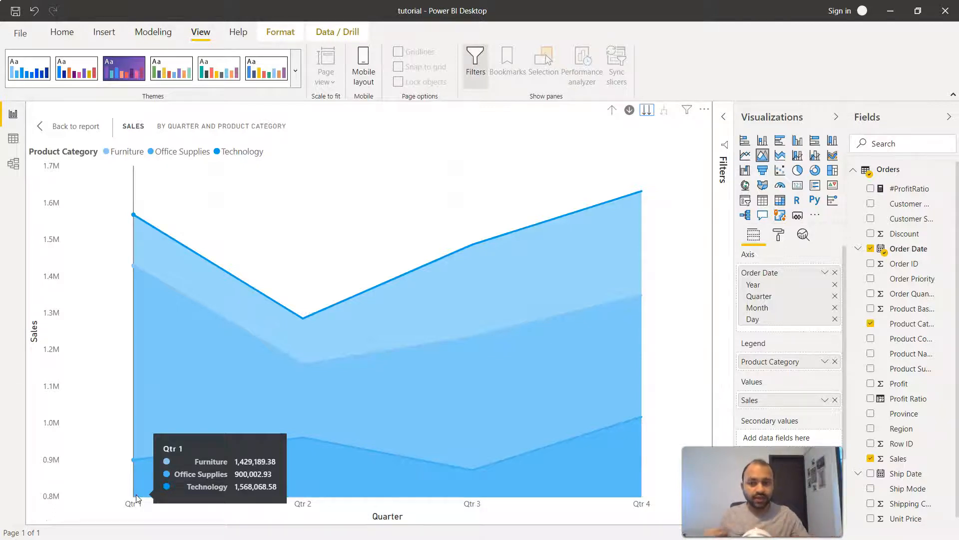
mouse_move(134, 365)
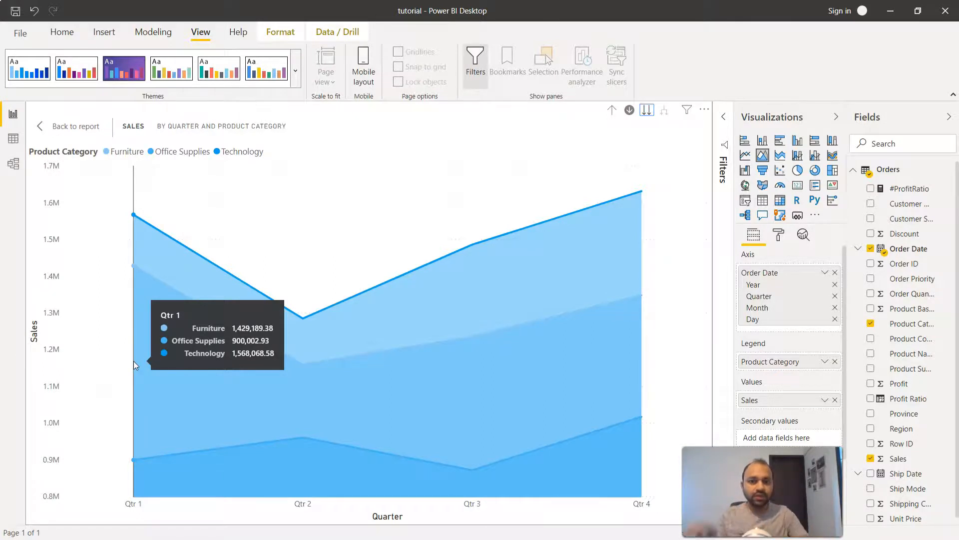
mouse_move(302, 343)
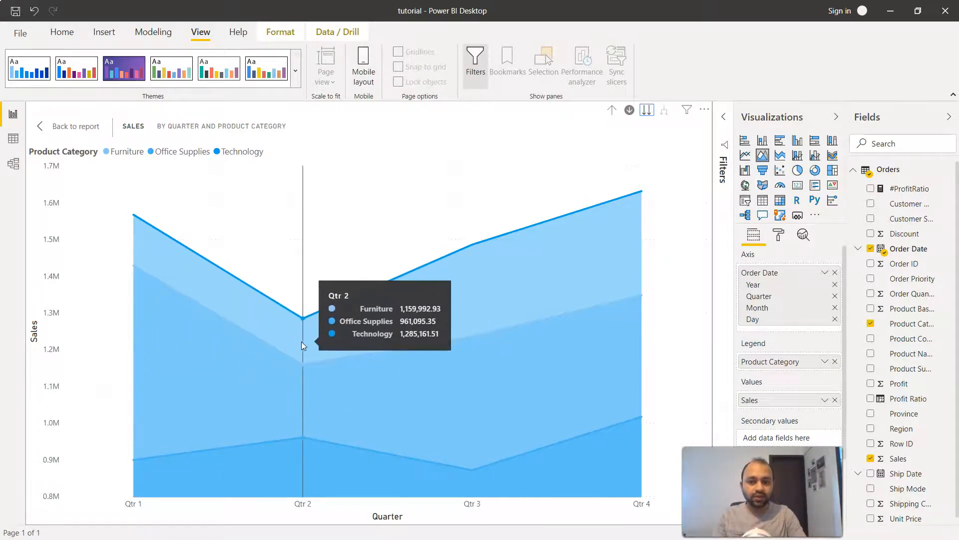
mouse_move(471, 250)
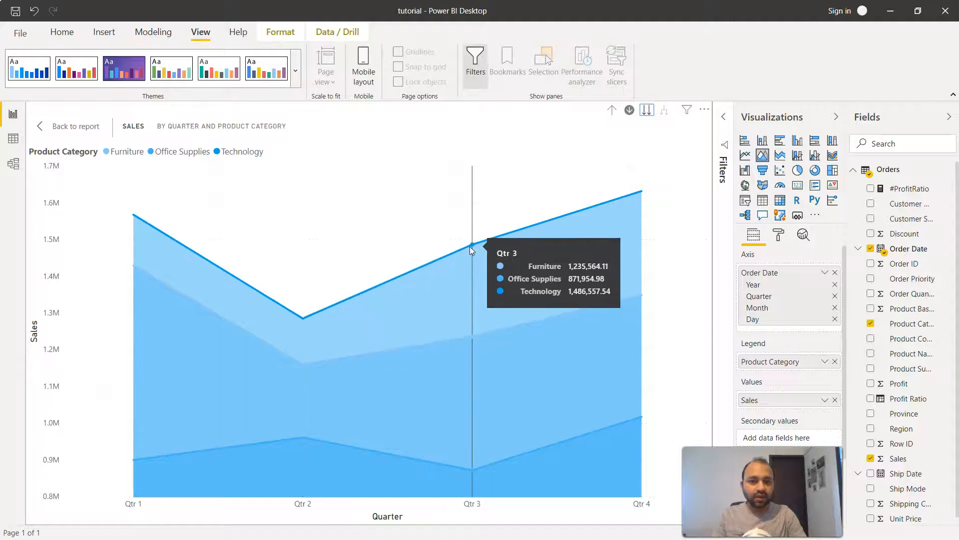
mouse_move(617, 194)
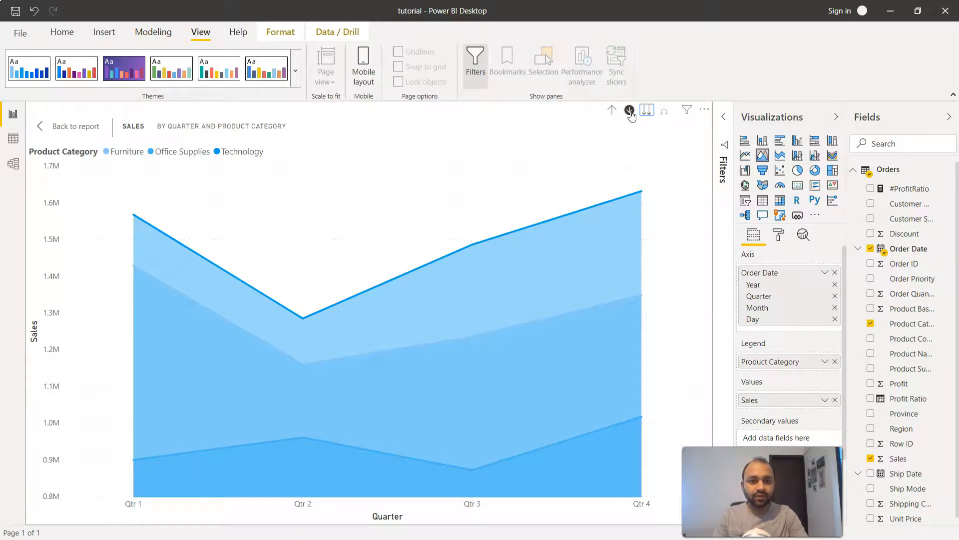
Step down to the Month and Day levels, then drill back up to Year.
click(629, 110)
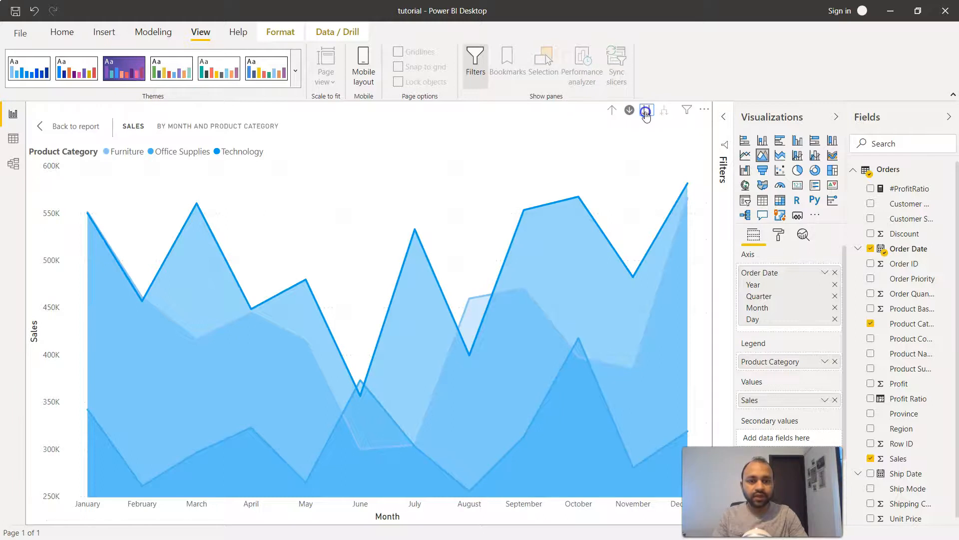
click(646, 110)
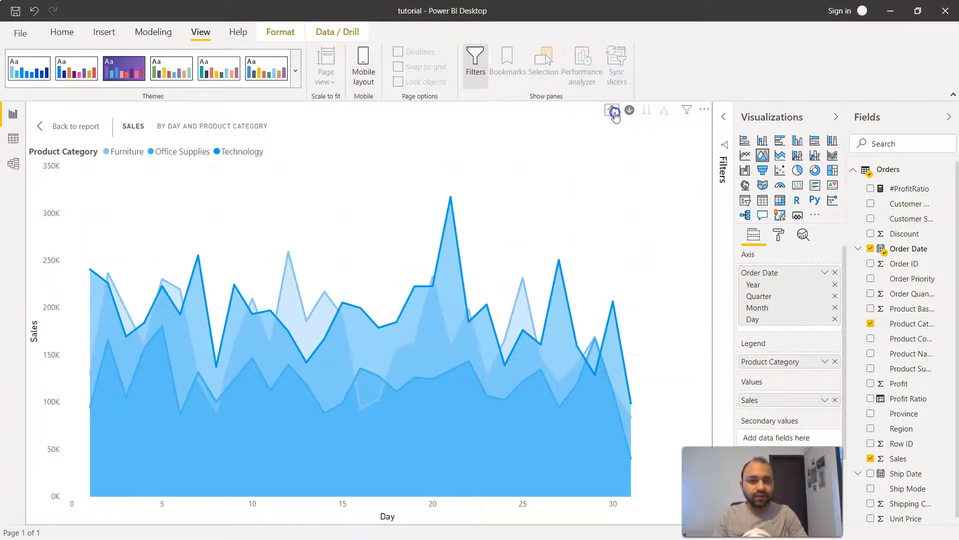
click(612, 109)
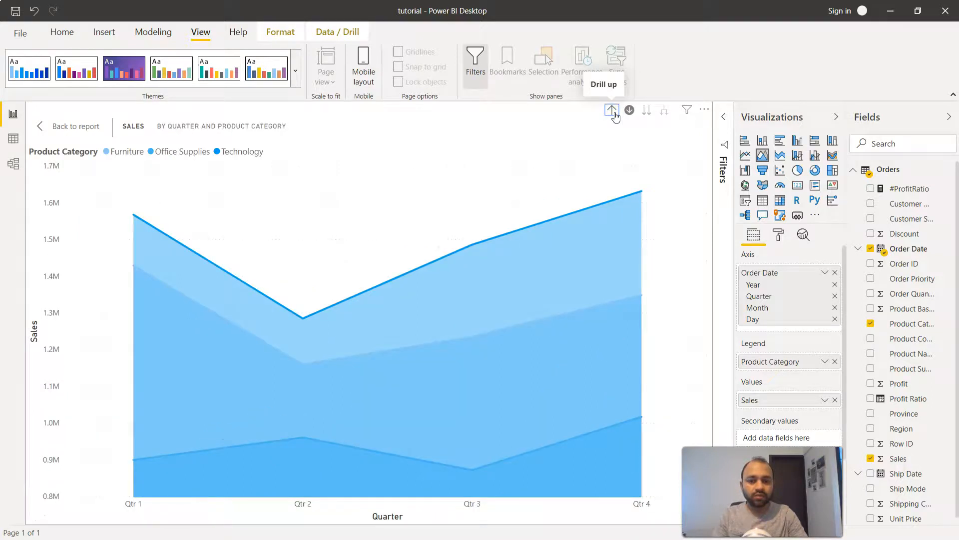
click(611, 110)
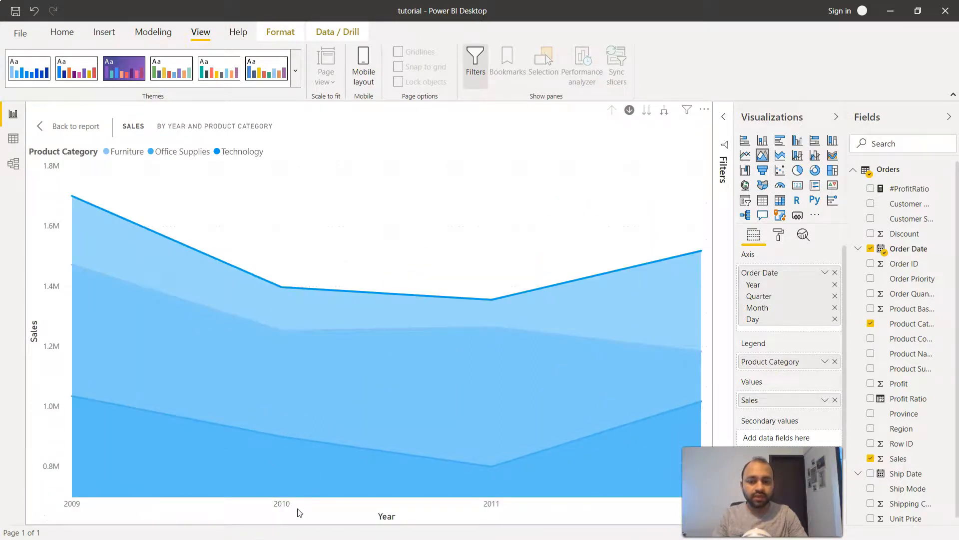
mouse_move(665, 113)
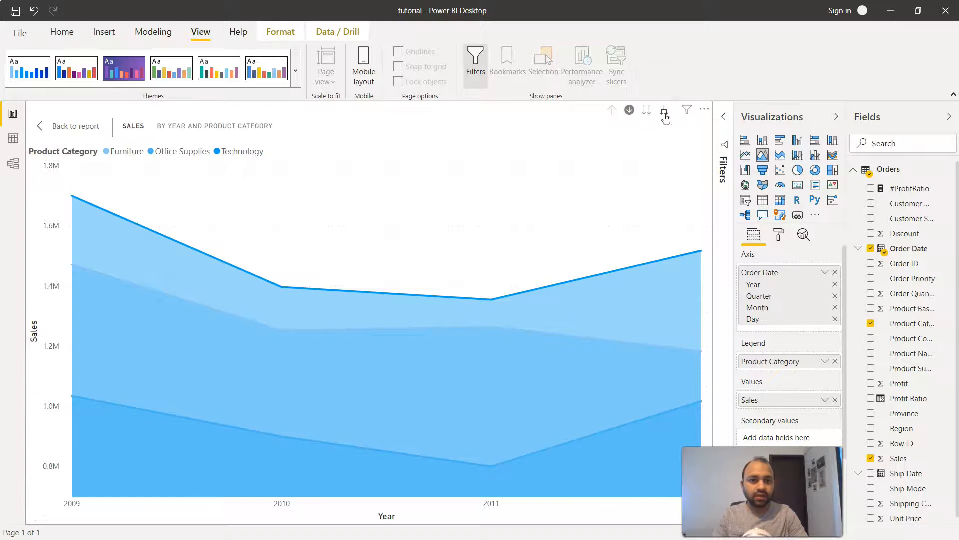
mouse_move(664, 110)
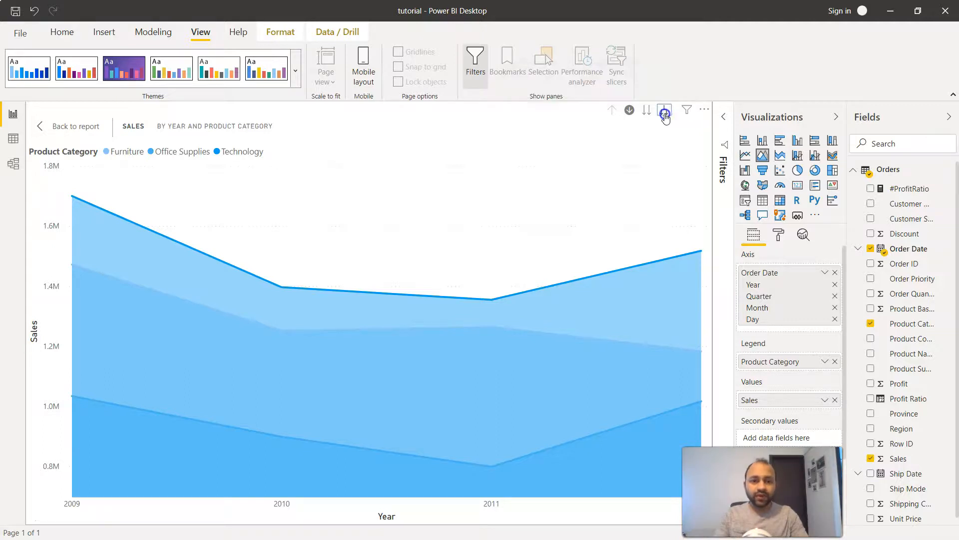
Expand all down one level to show Year and Quarter together, 2009–2012.
click(665, 110)
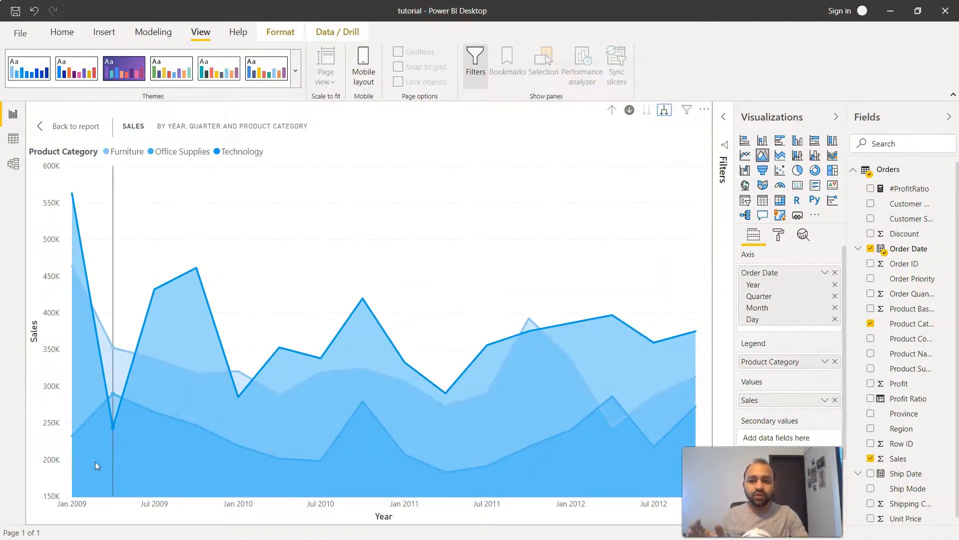
mouse_move(89, 506)
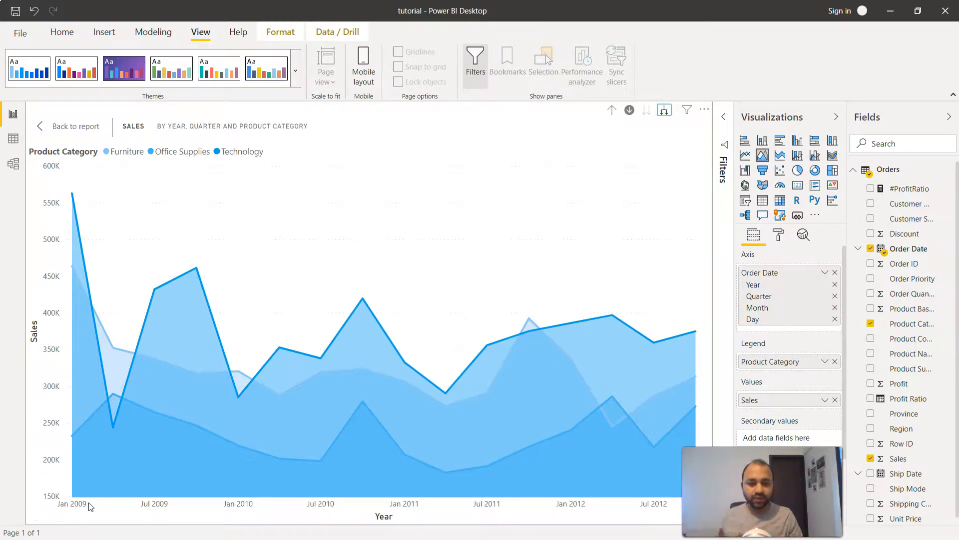
mouse_move(543, 200)
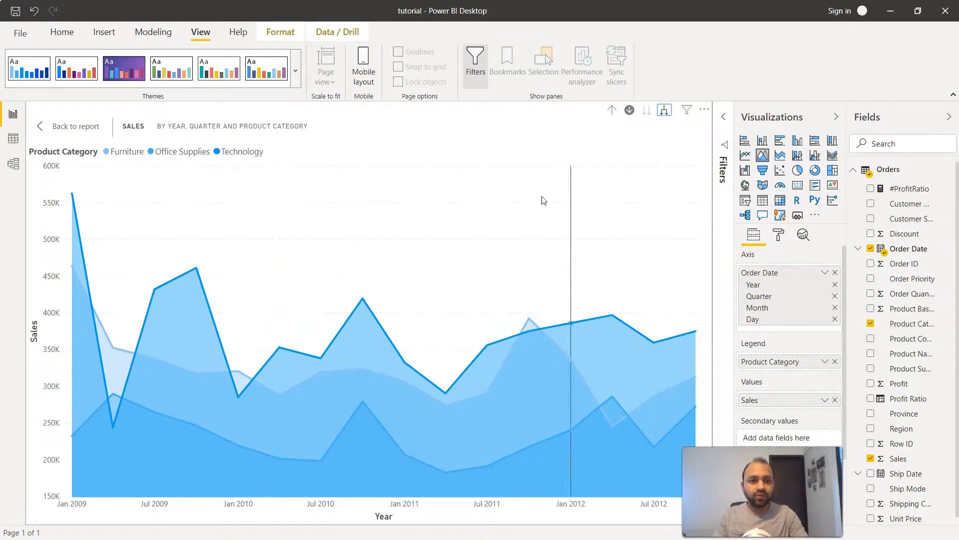
mouse_move(665, 110)
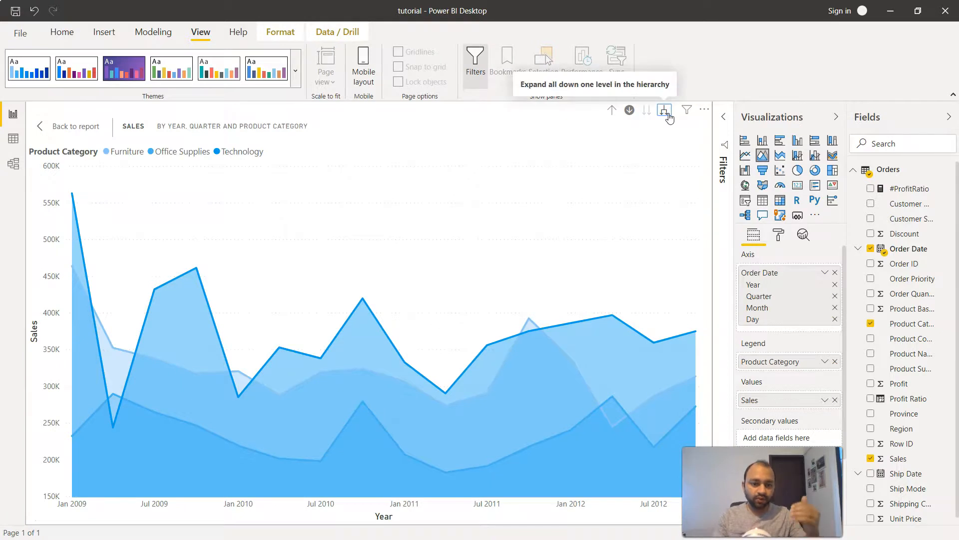